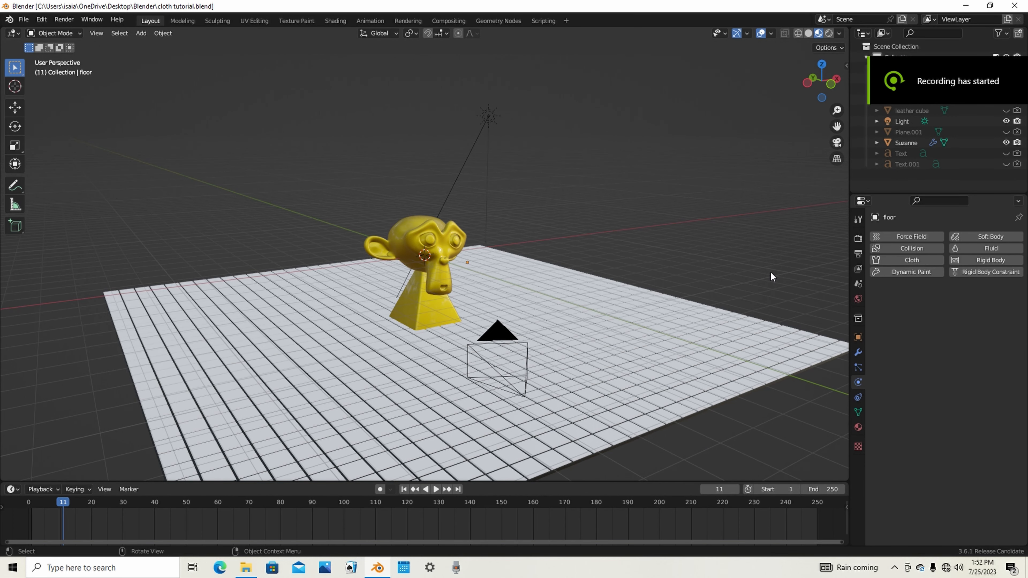
Add a mesh plane and scale it up so it covers Suzanne's head from above
click(140, 33)
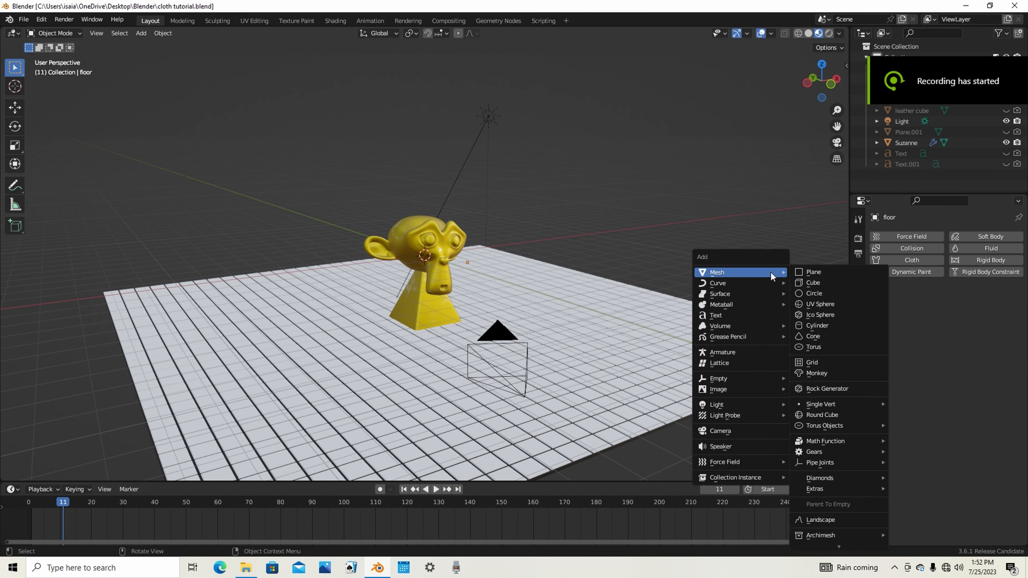
click(812, 272)
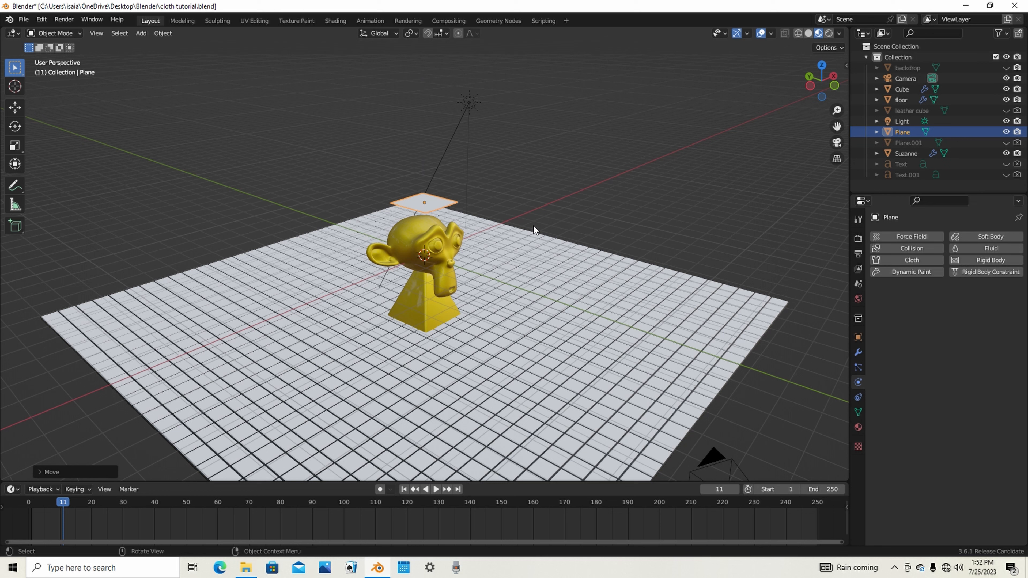
key(s)
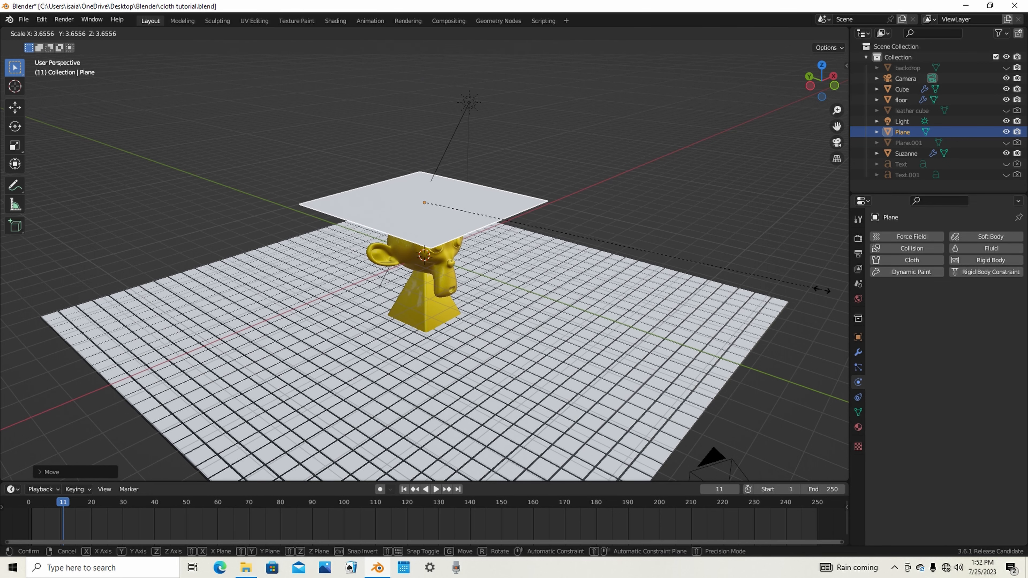
click(92, 320)
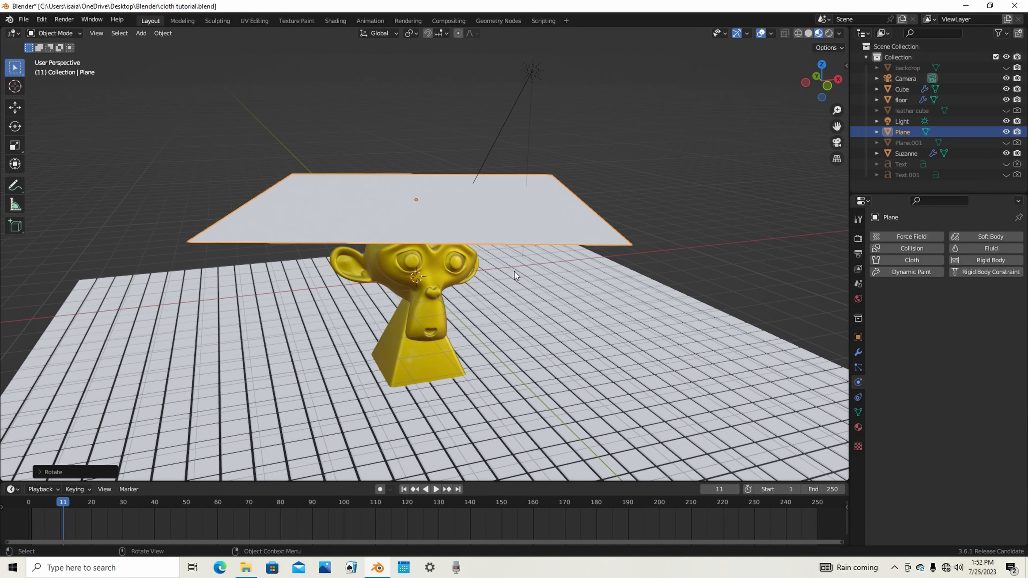
mouse_move(554, 296)
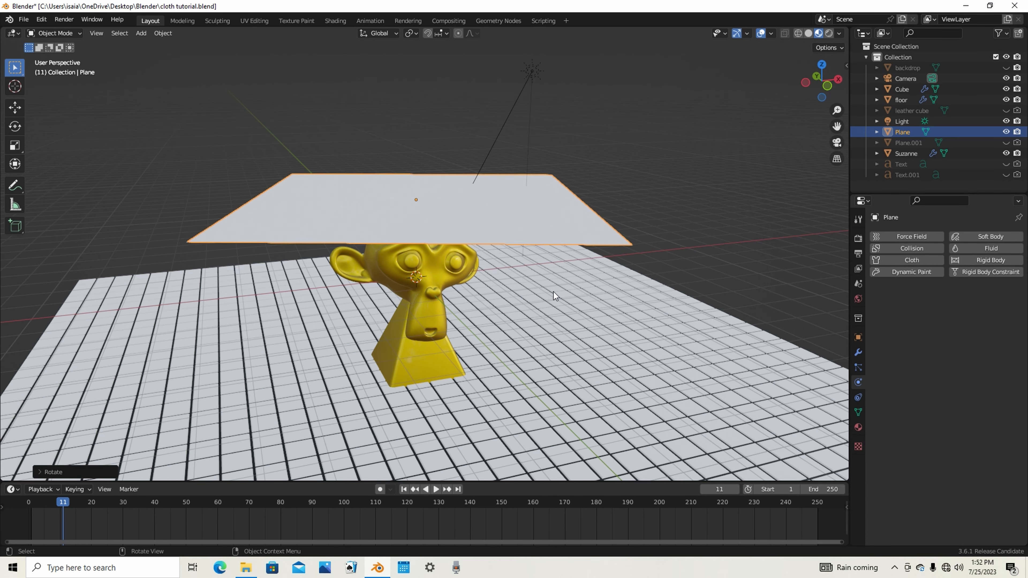
Loop-cut the plane into a dense grid of small faces in Edit Mode
key(Tab)
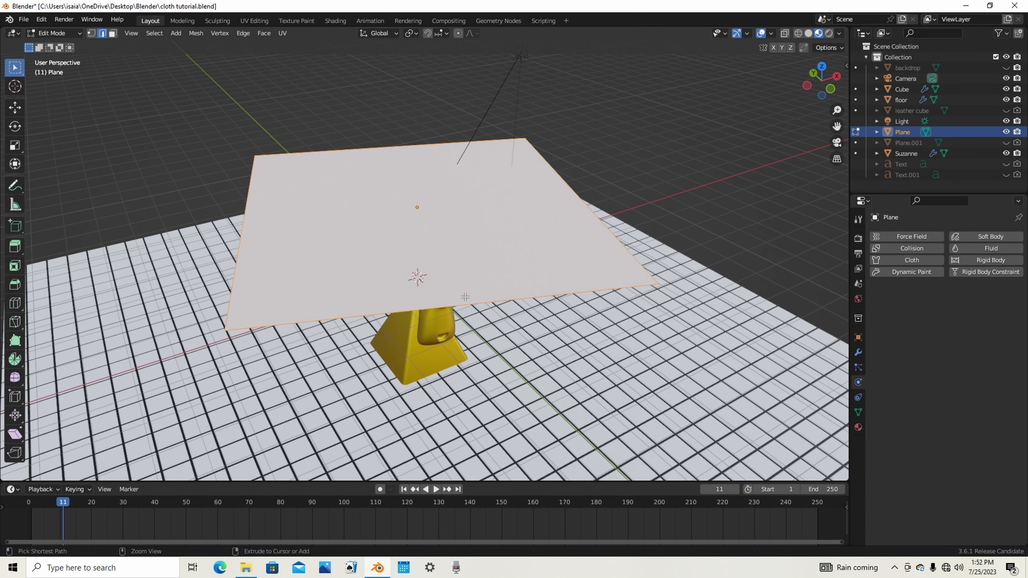
key(ctrl+r)
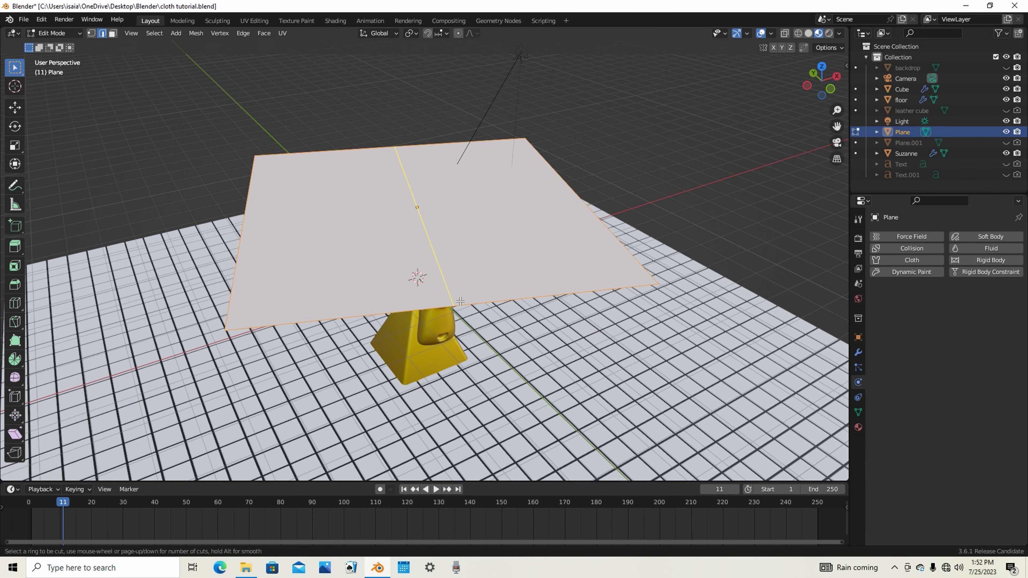
scroll(up, 3)
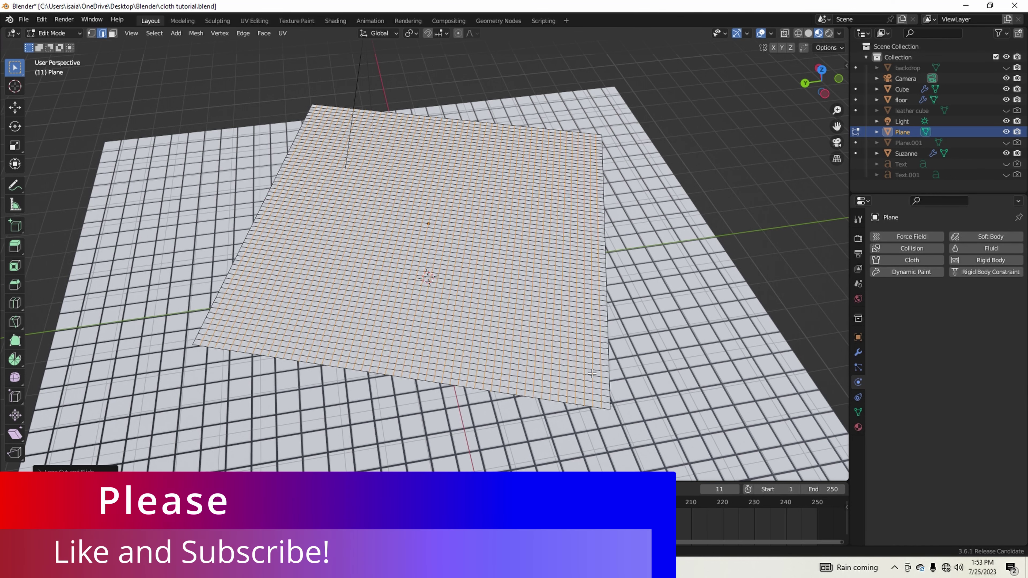
key(Tab)
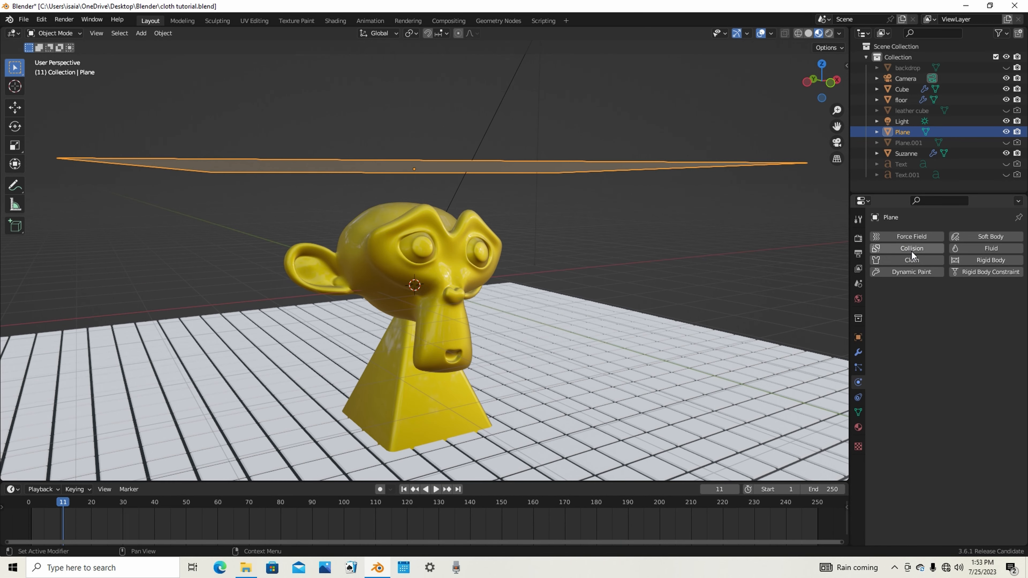
mouse_move(911, 259)
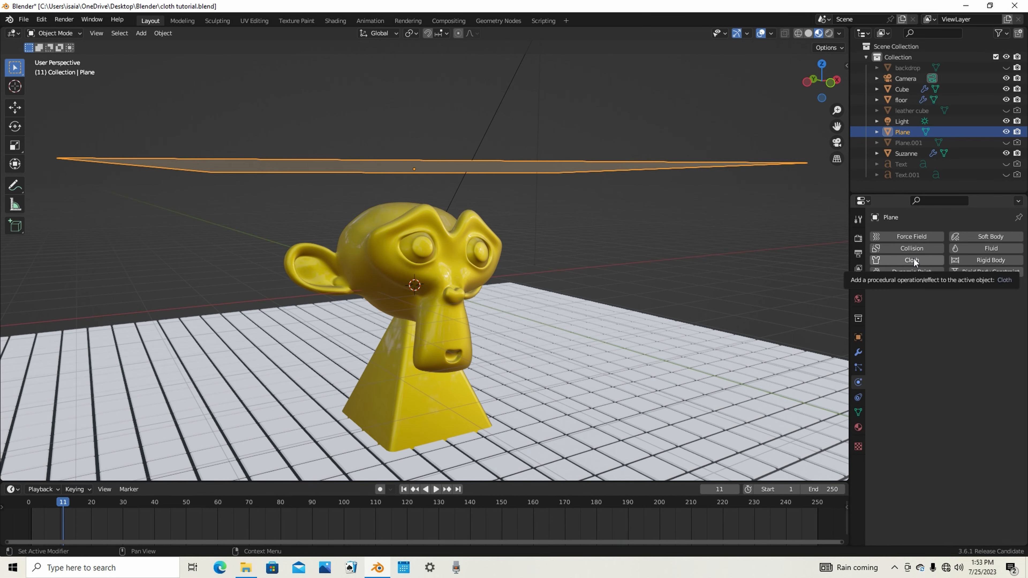
mouse_move(903, 265)
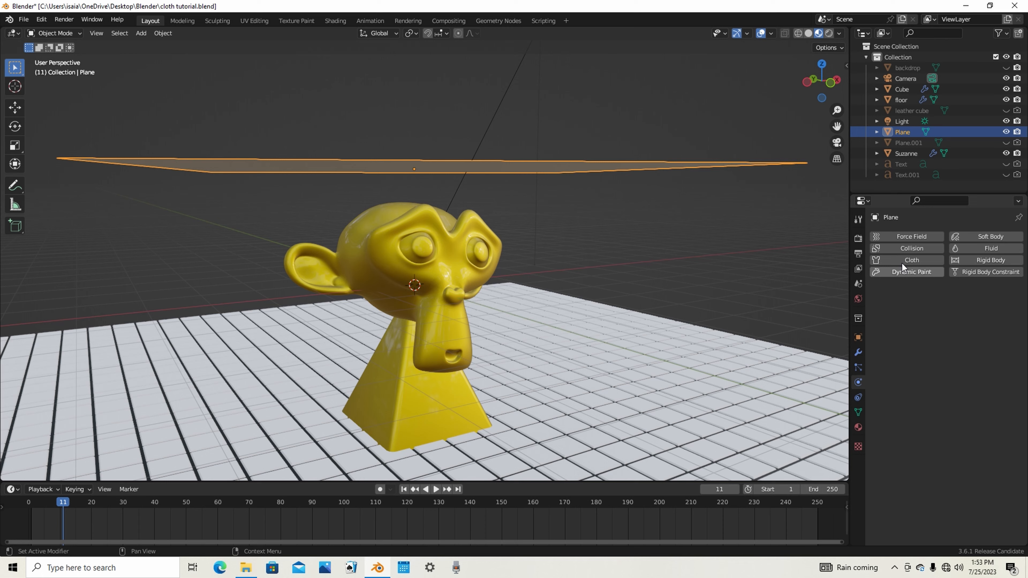
Enable Cloth physics on the plane and pick the Silk preset (0.15 kg vertex mass, tension 5)
click(910, 260)
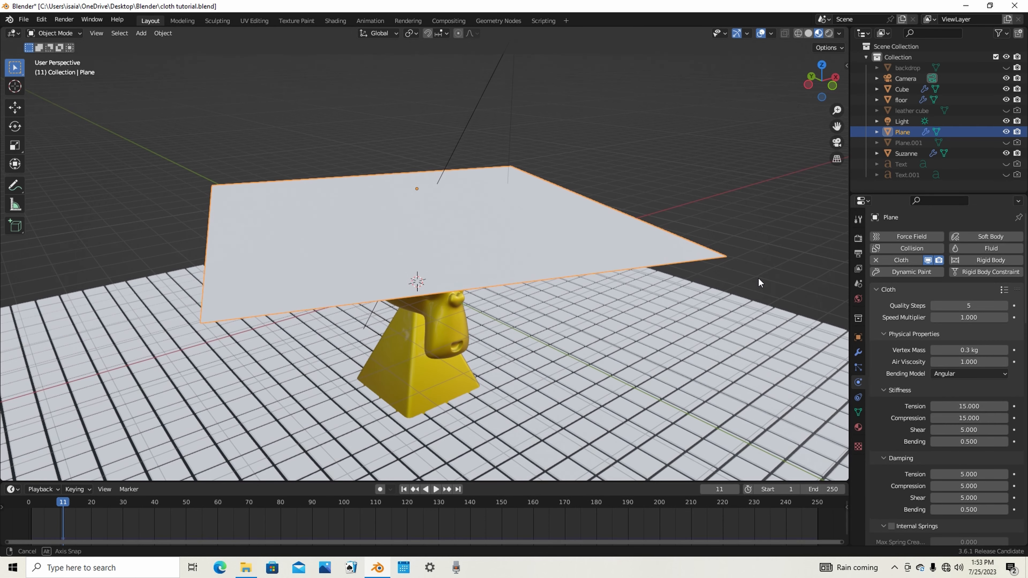
mouse_move(1002, 292)
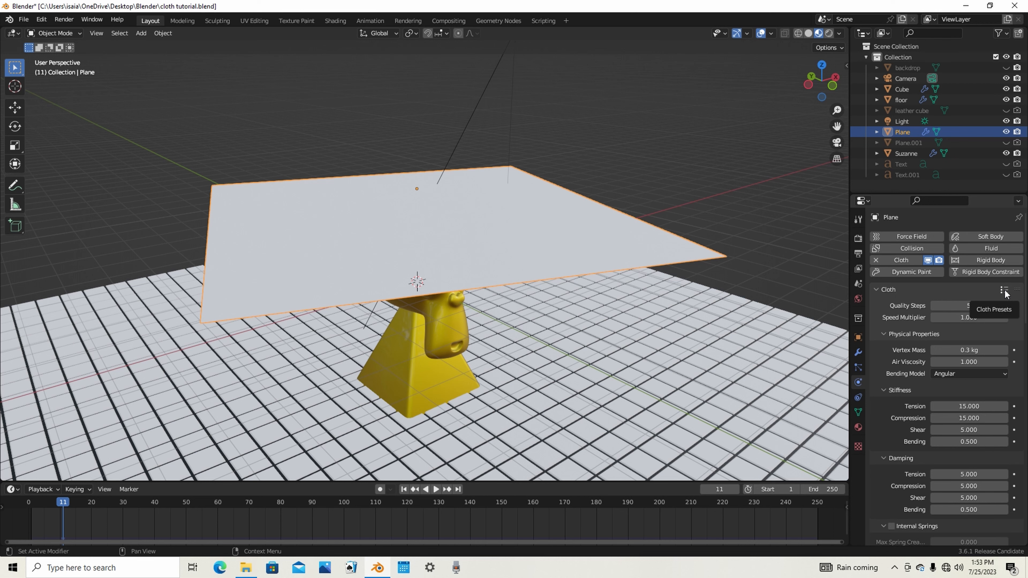
click(1004, 290)
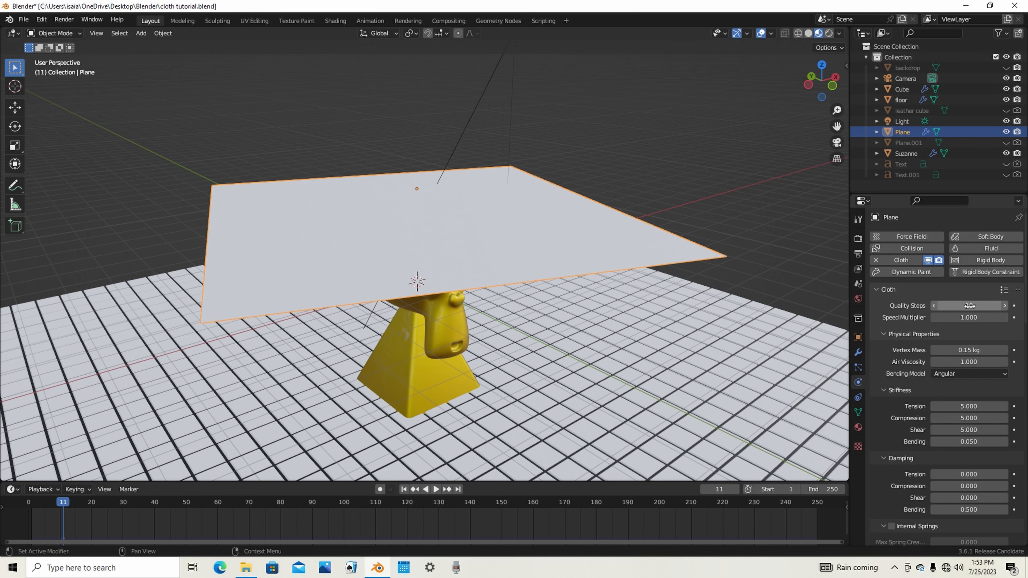
scroll(down, 3)
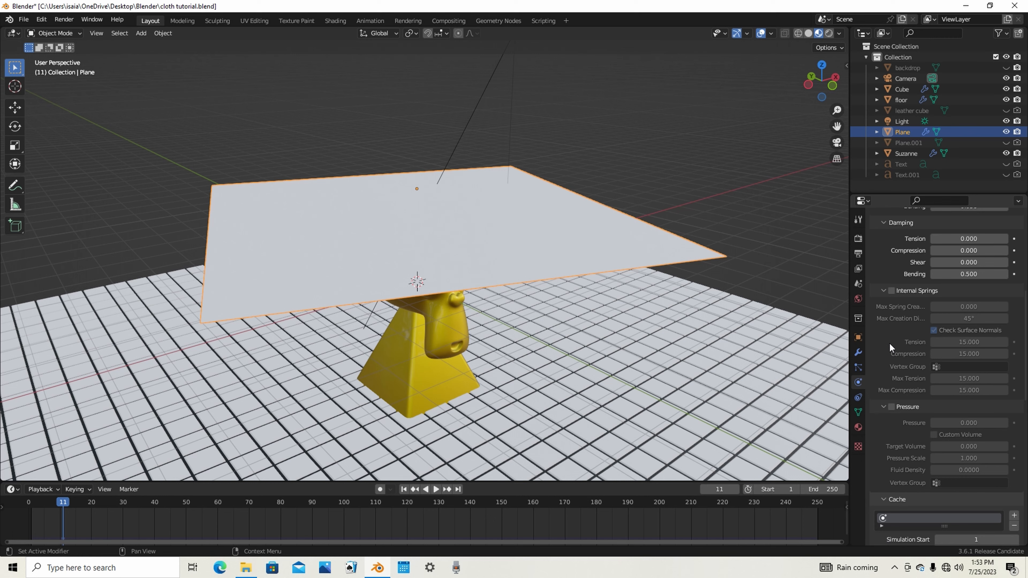
scroll(down, 3)
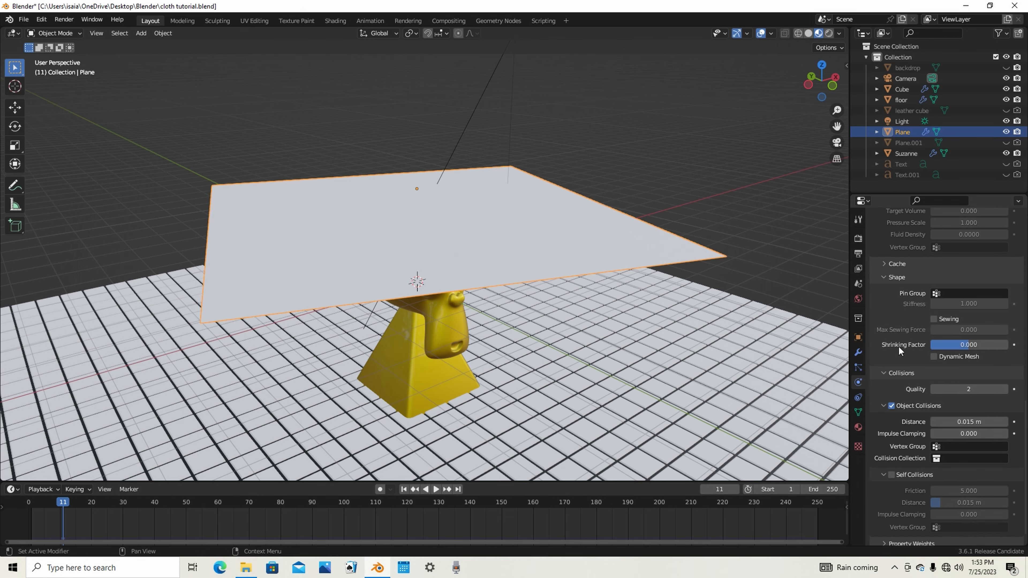
scroll(up, 3)
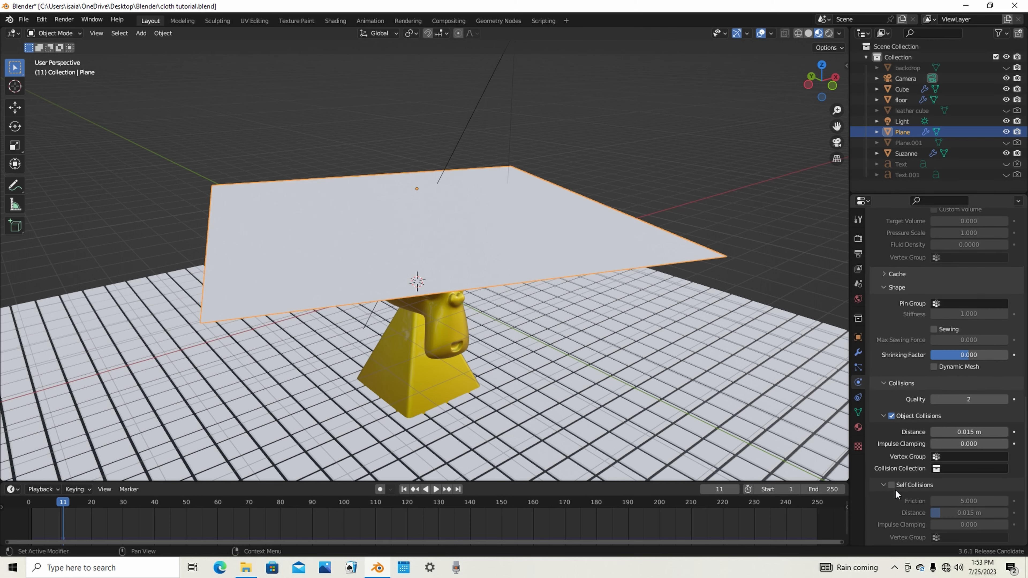
scroll(down, 3)
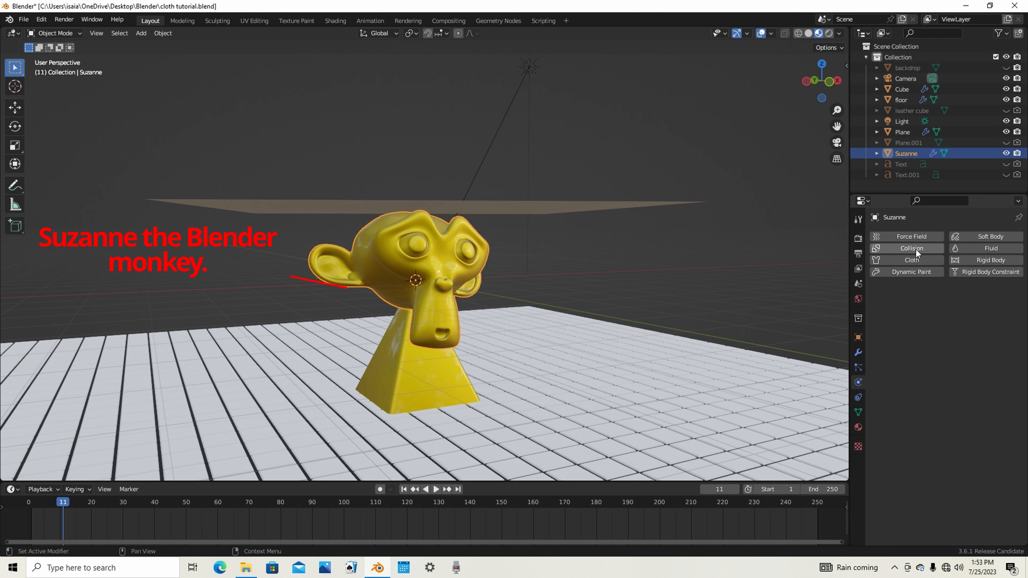
Enable Collision physics on Suzanne, her pedestal cube and the floor
click(911, 248)
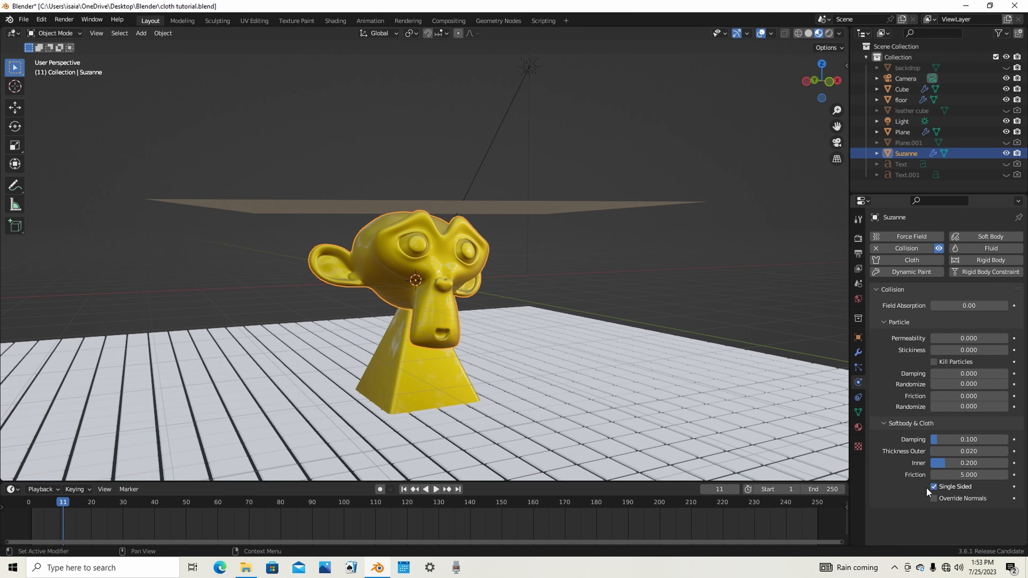
mouse_move(934, 487)
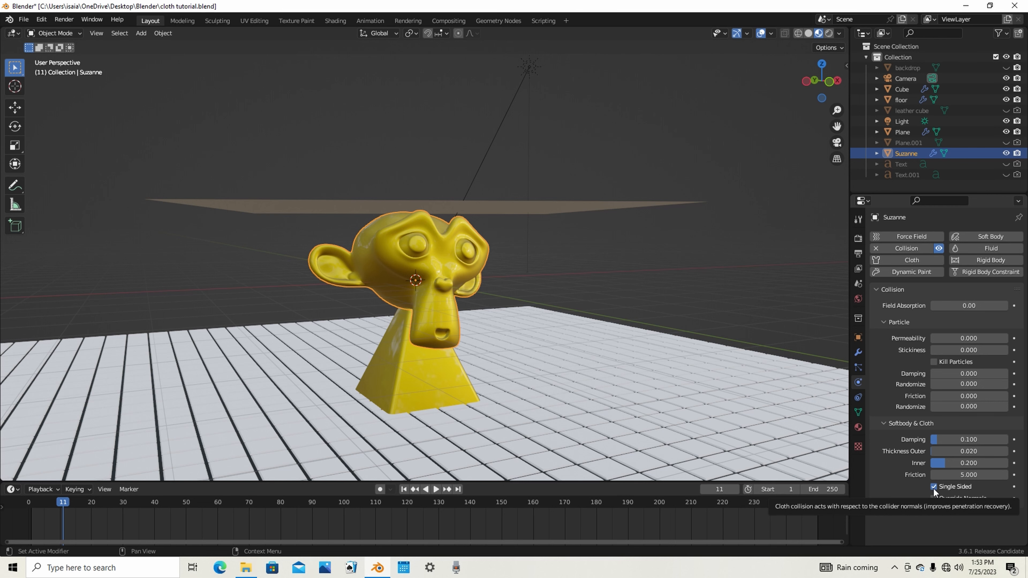
click(901, 88)
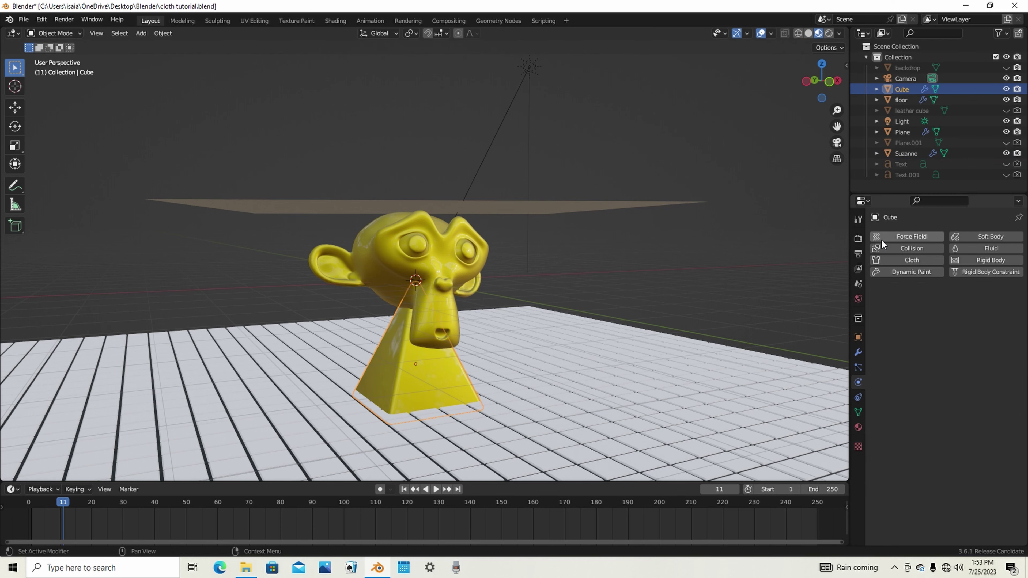
click(910, 248)
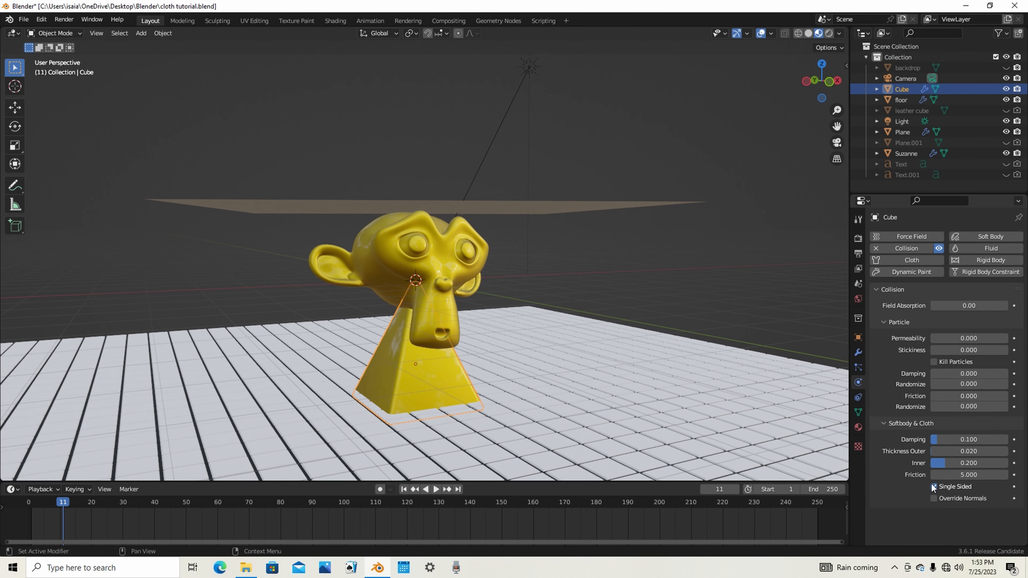
click(901, 100)
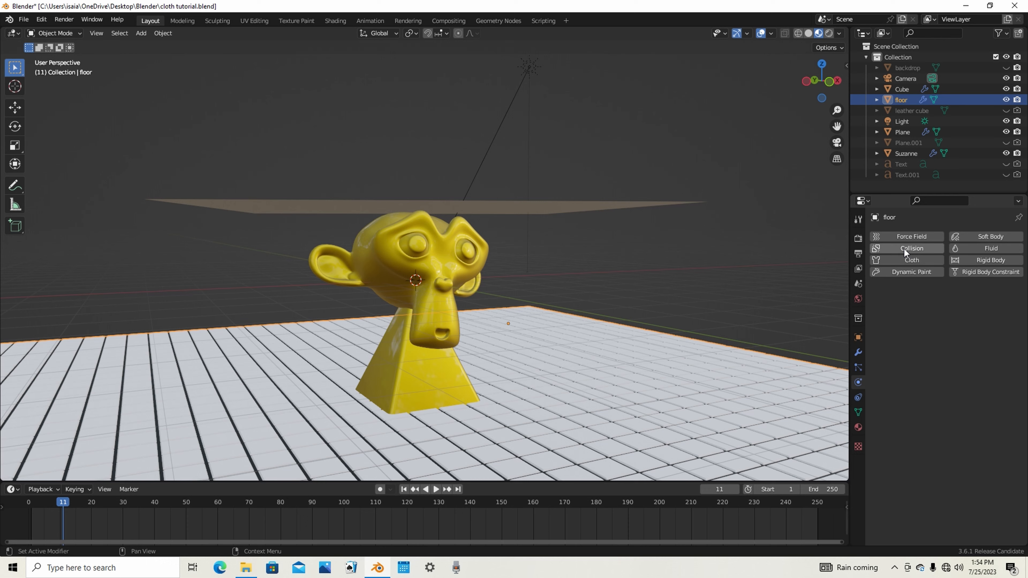
click(910, 248)
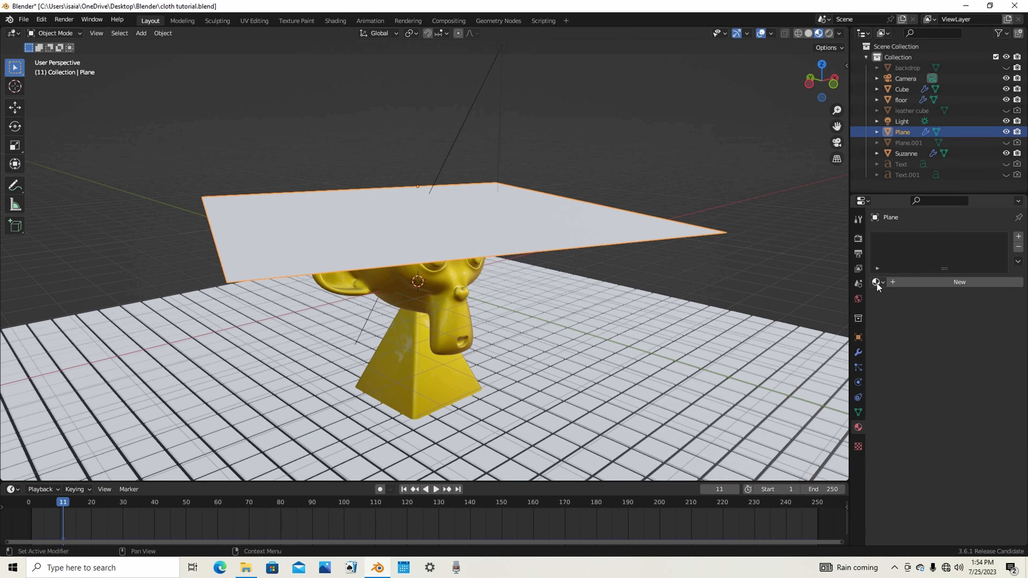
Give the plane a new red silk material and start playing the cloth simulation
click(876, 283)
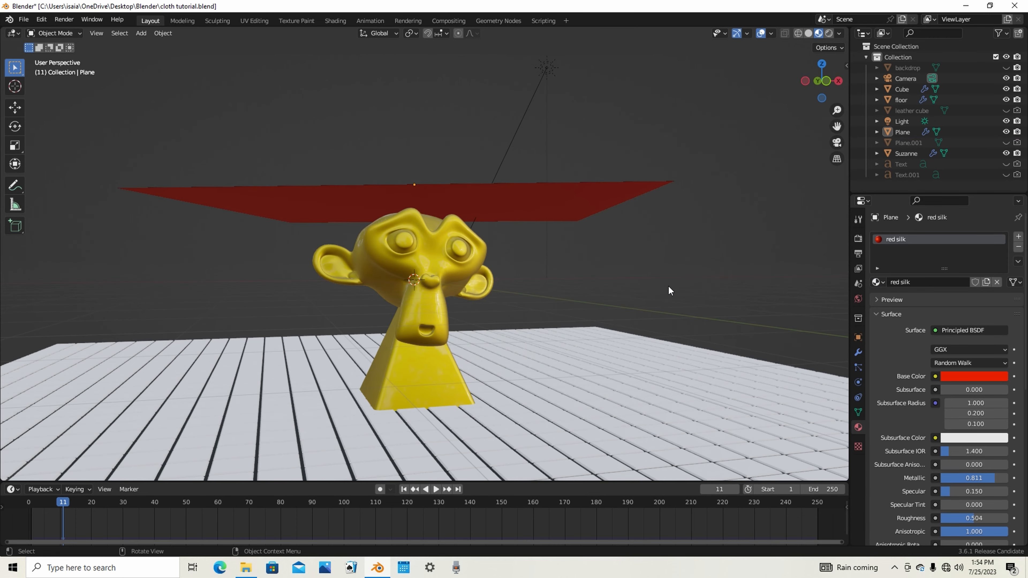
click(797, 33)
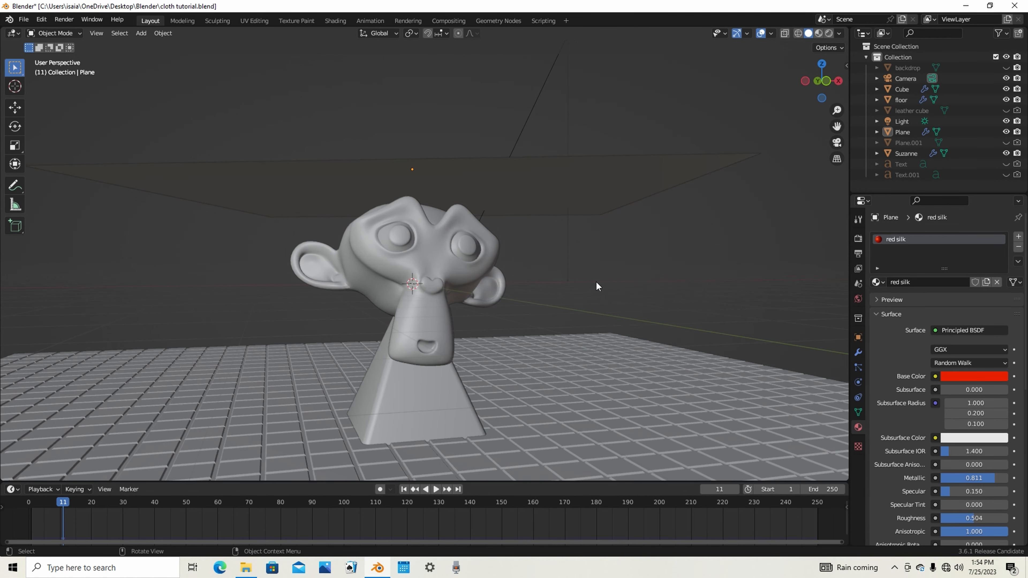
click(435, 489)
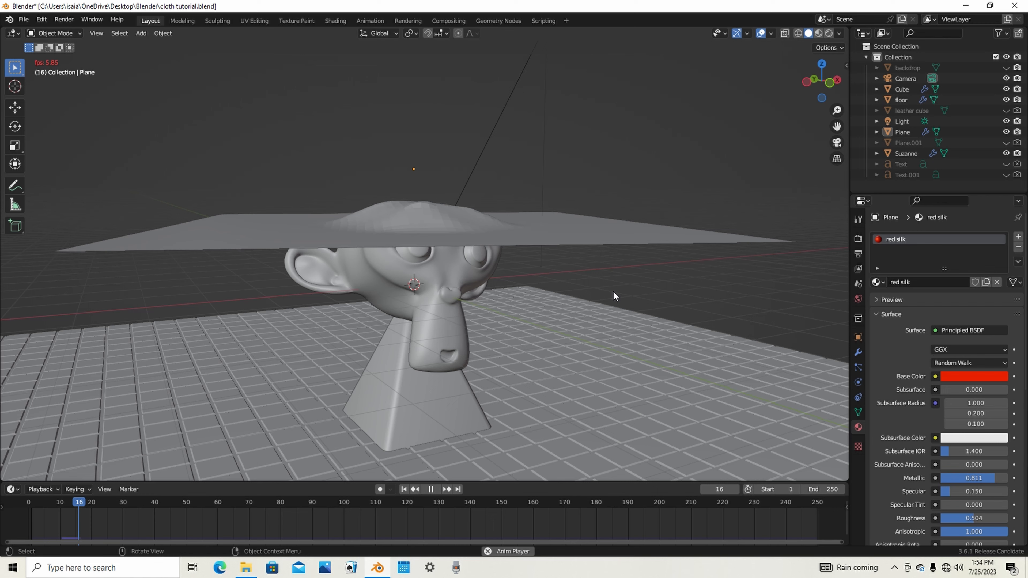
Pause playback at frame 89 once the cloth settles over Suzanne and select the draped cloth
click(430, 489)
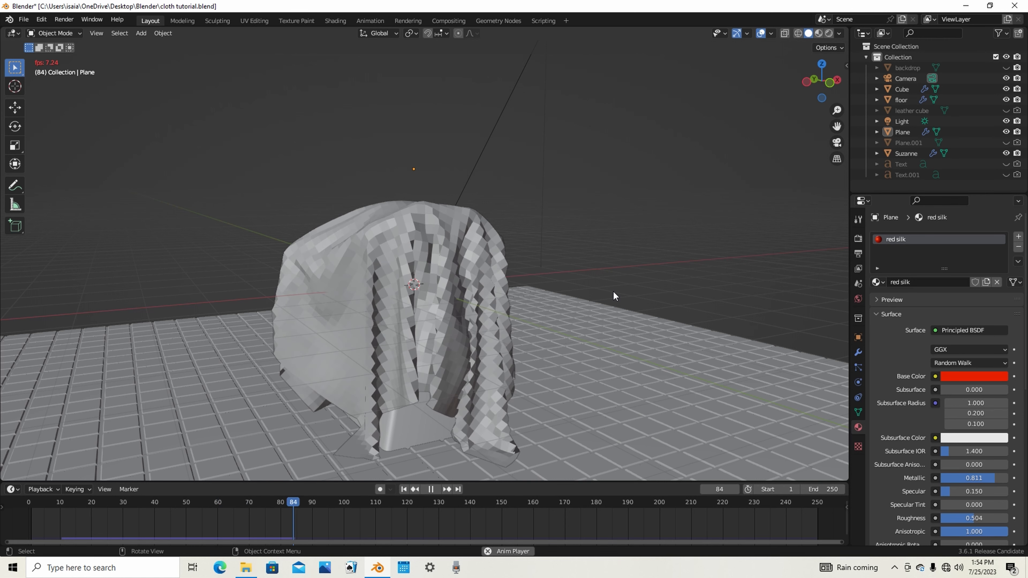
click(429, 489)
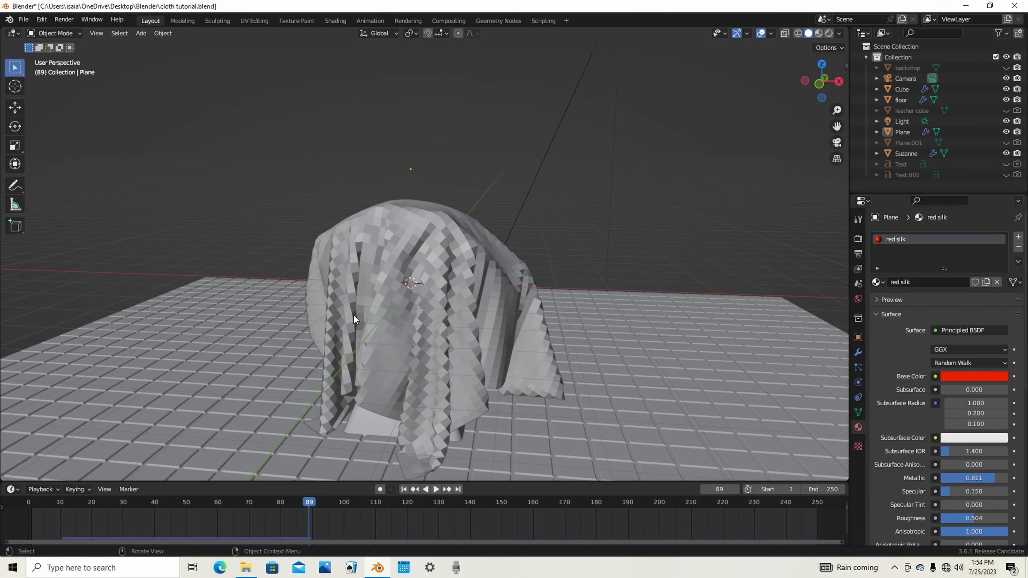
mouse_move(478, 223)
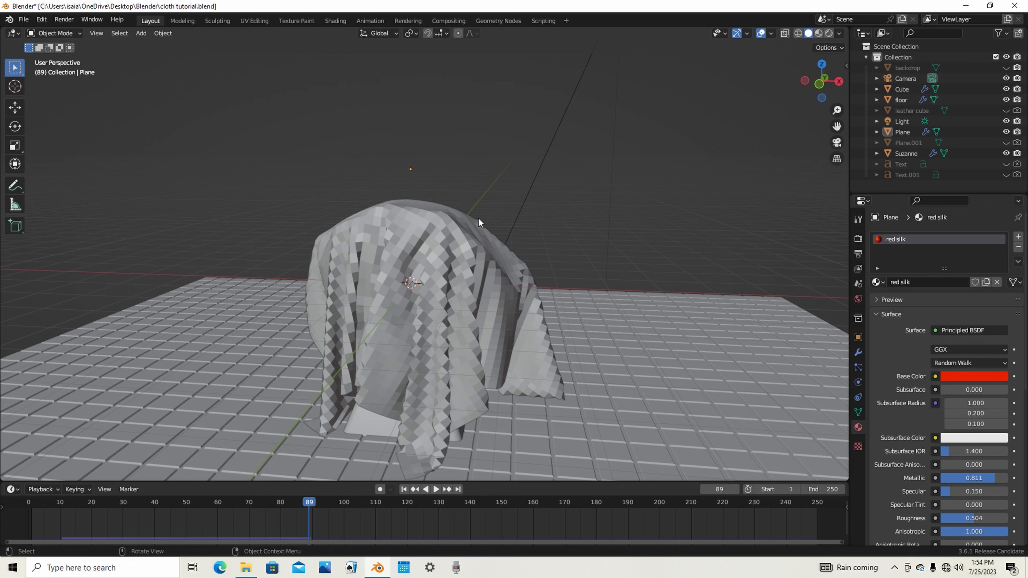
mouse_move(310, 278)
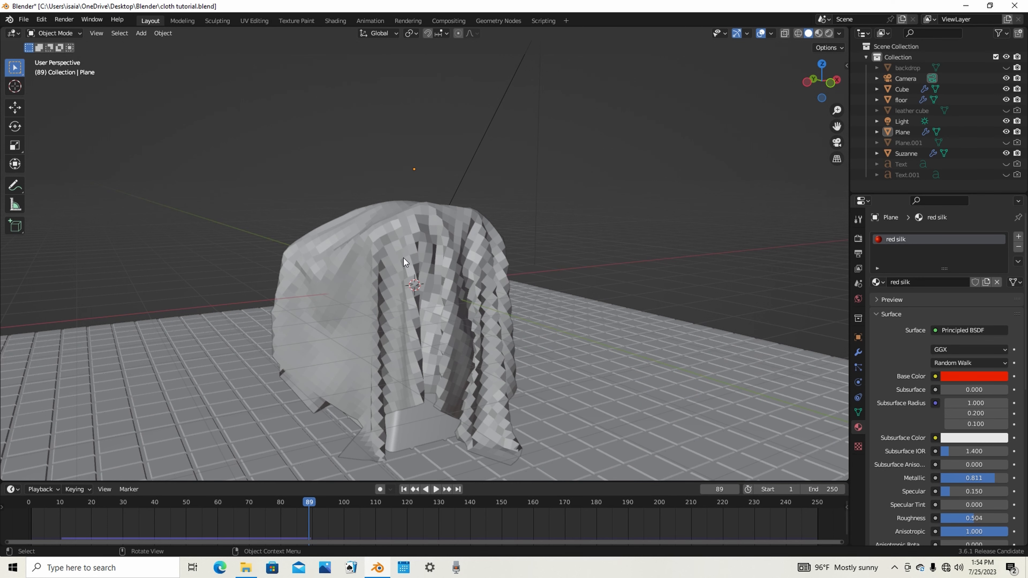
click(403, 262)
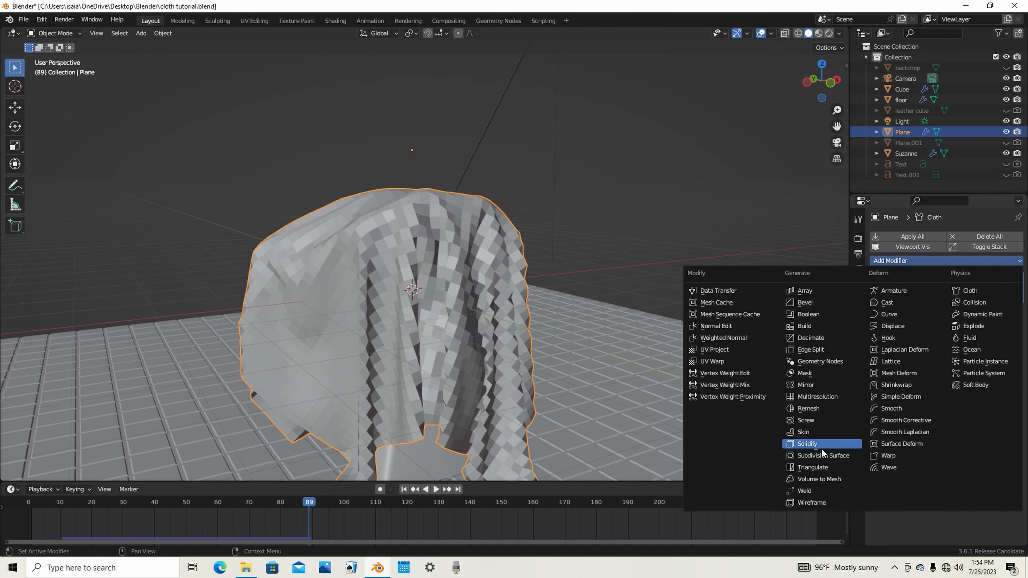
Add a Subdivision Surface modifier at viewport level 2 and shade the cloth smooth
click(823, 455)
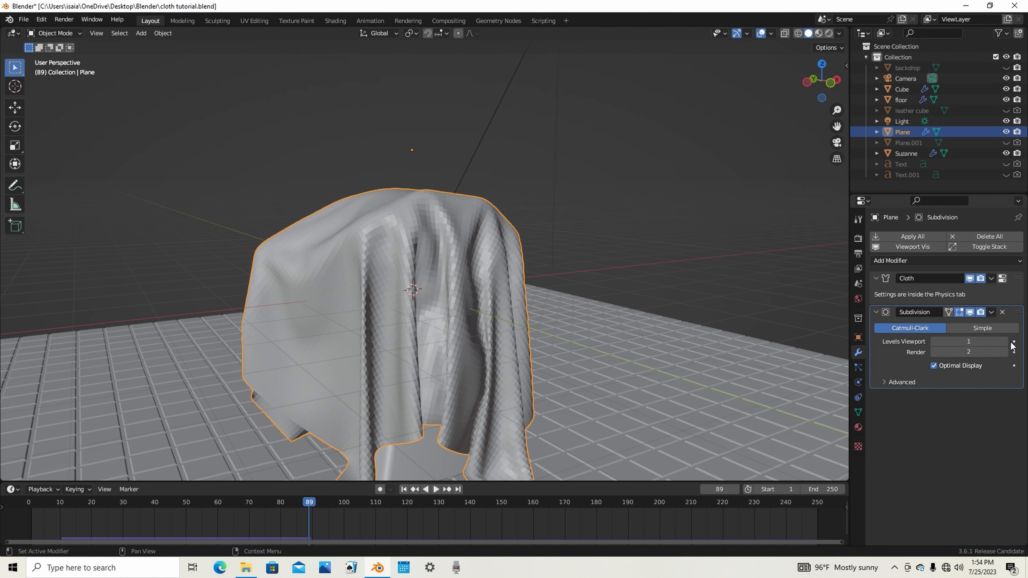
click(1010, 342)
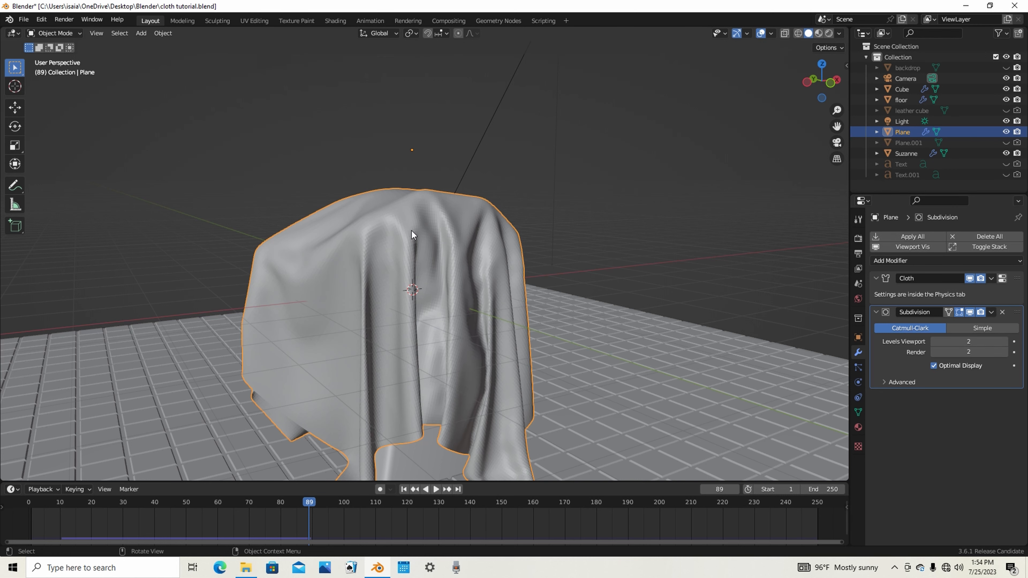
right_click(412, 235)
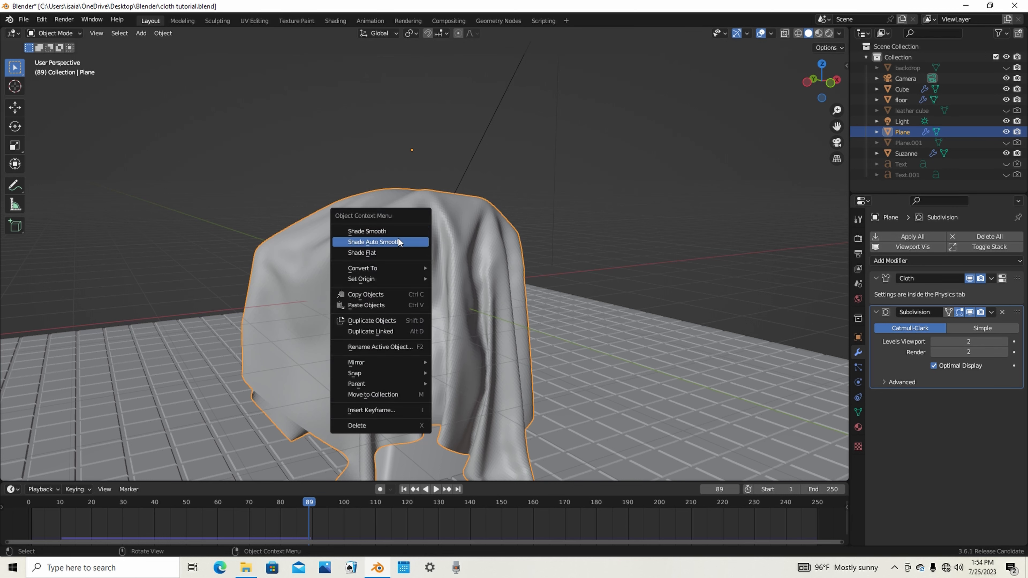
click(367, 230)
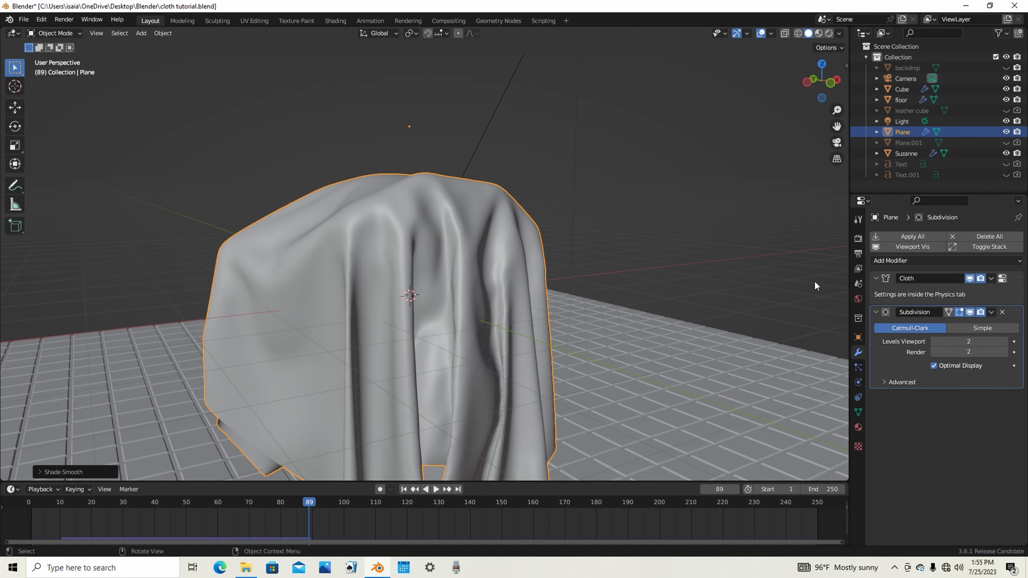
Add a Solidify modifier (-0.05 m, offset -1) above the subdivision and apply the cloth's modifiers
click(910, 260)
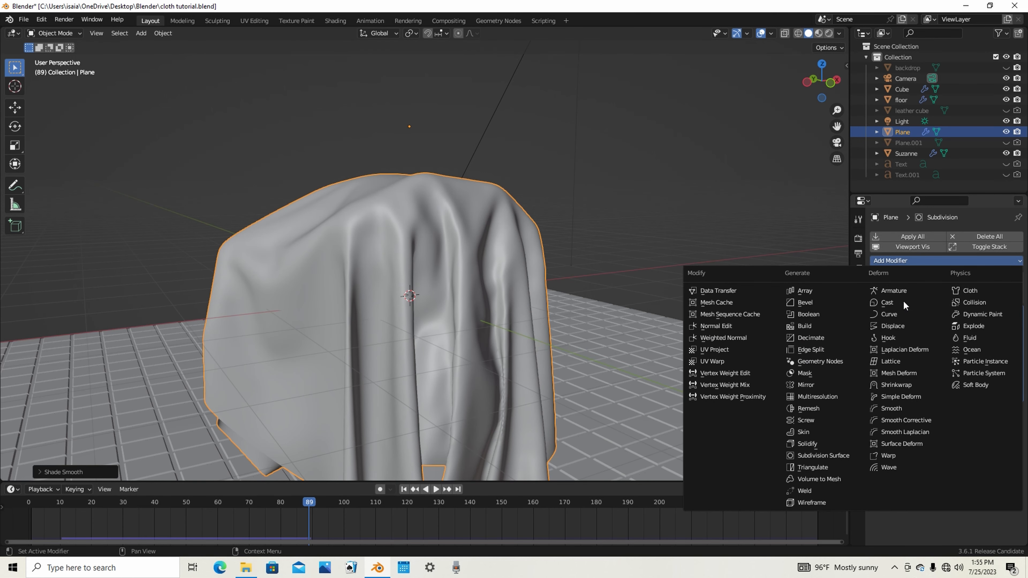
mouse_move(815, 444)
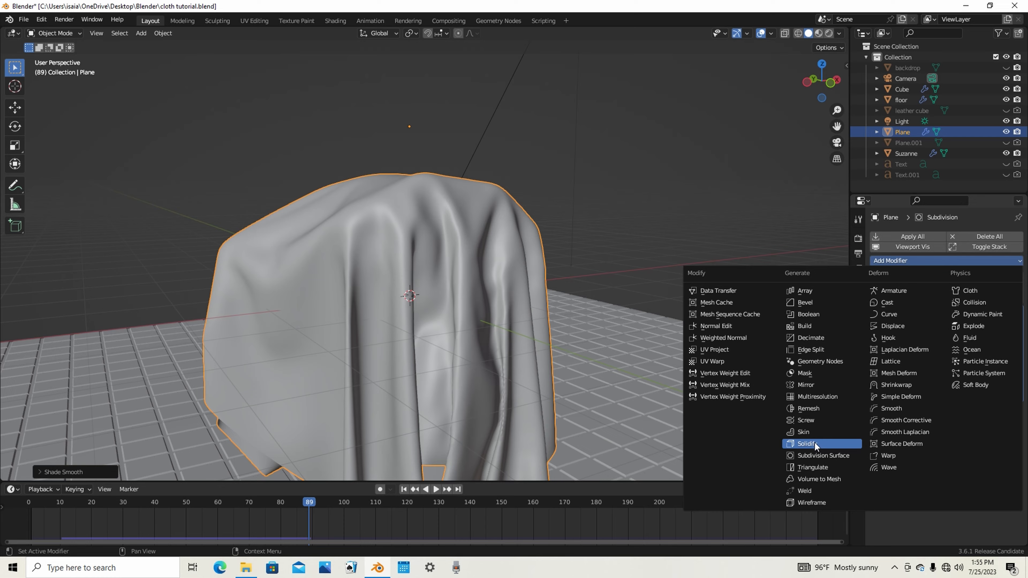
click(805, 444)
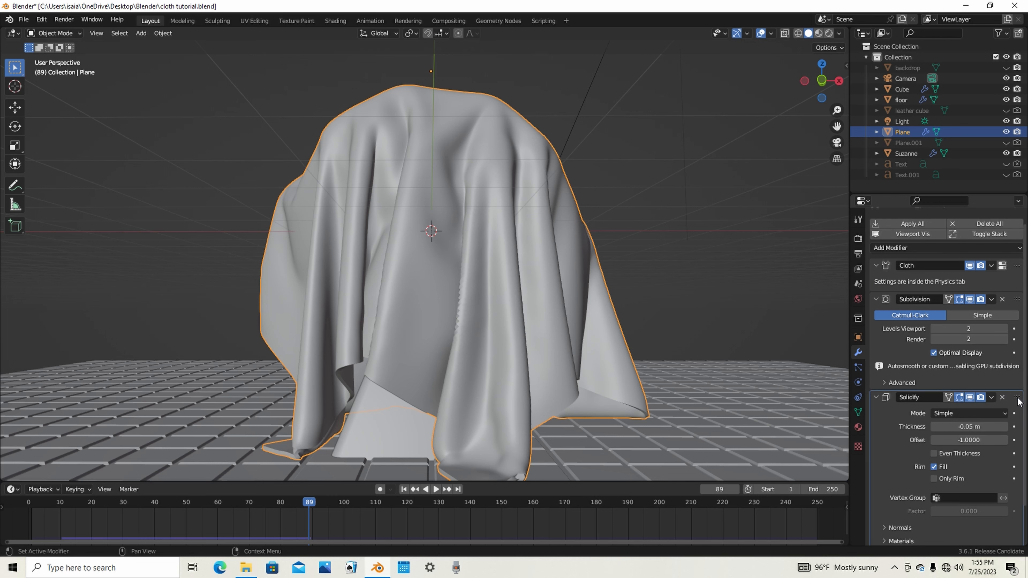
click(876, 299)
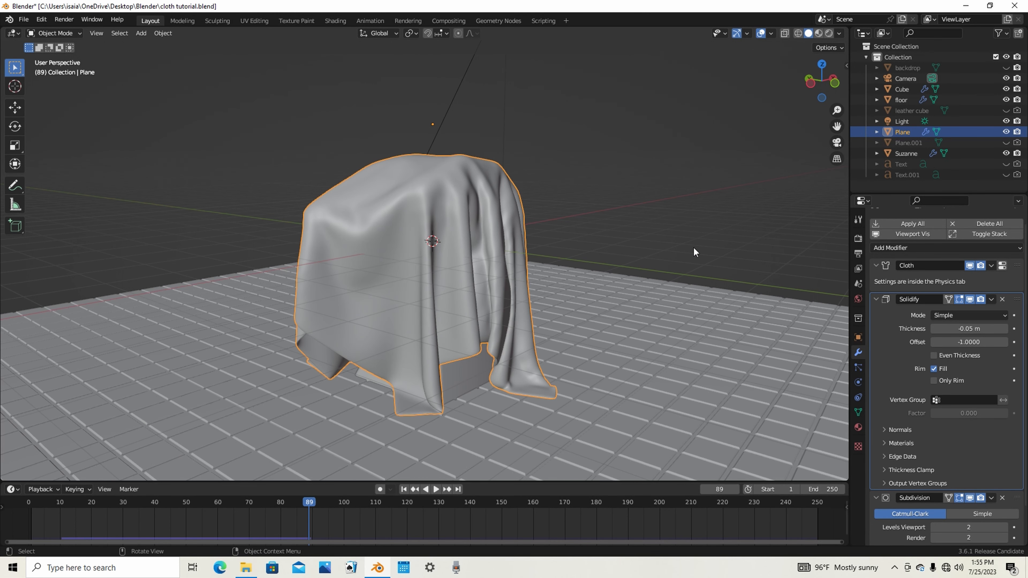
click(912, 223)
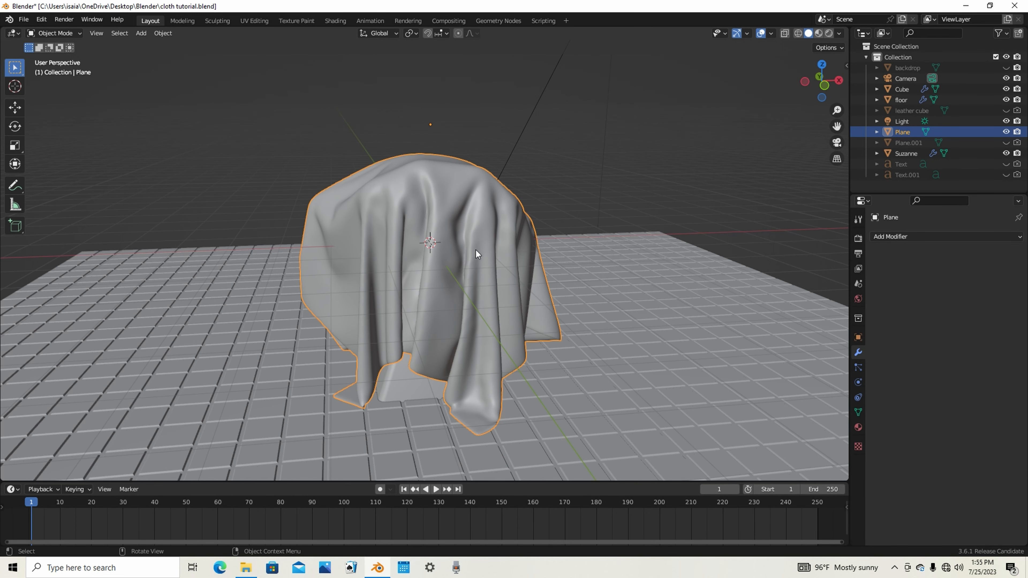
Switch the scene's render engine to Eevee in Render Properties
click(857, 237)
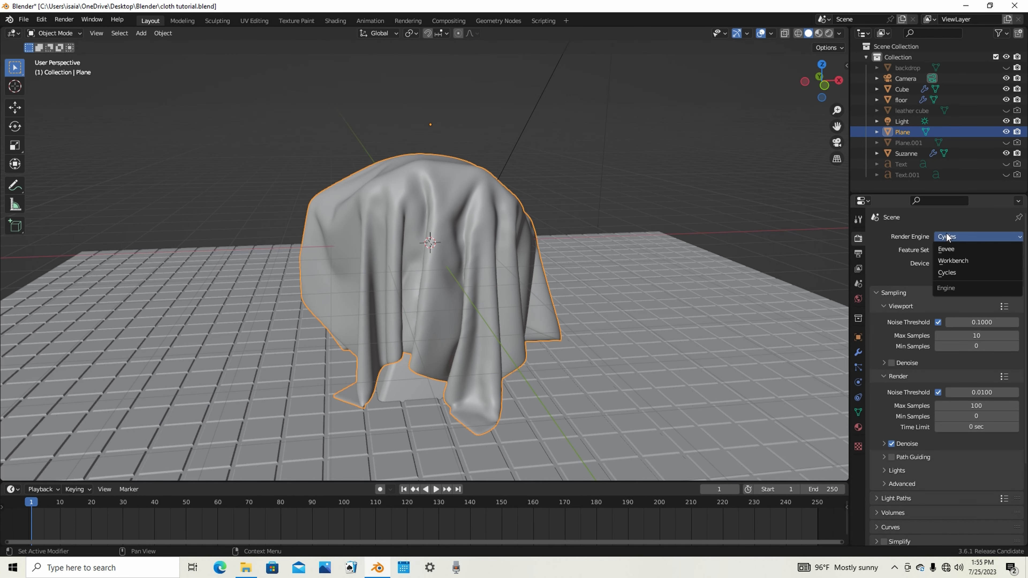
click(946, 248)
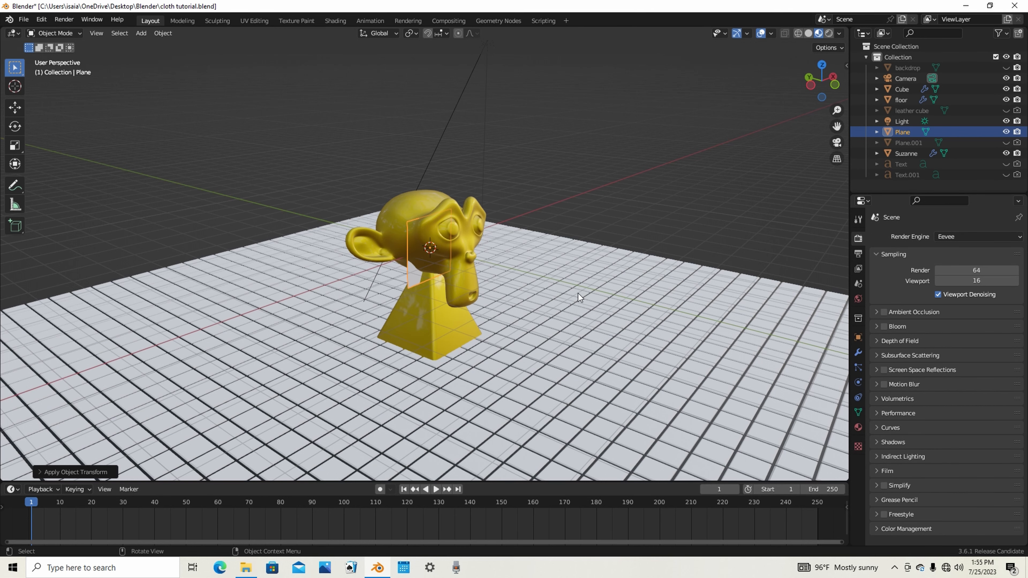
Move the upright plane along X to Suzanne's left and scale it into a tall curtain panel
key(g)
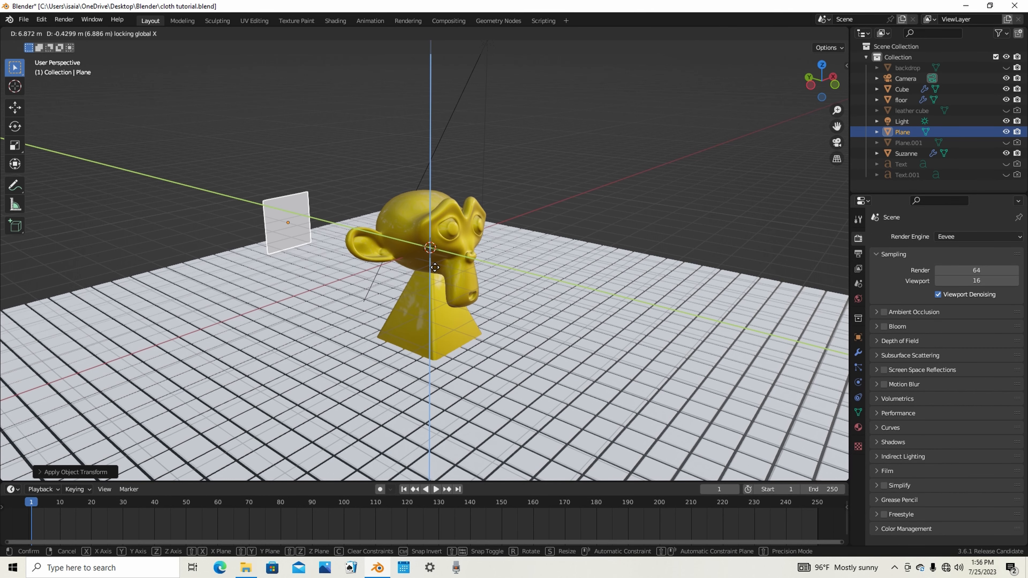
click(537, 241)
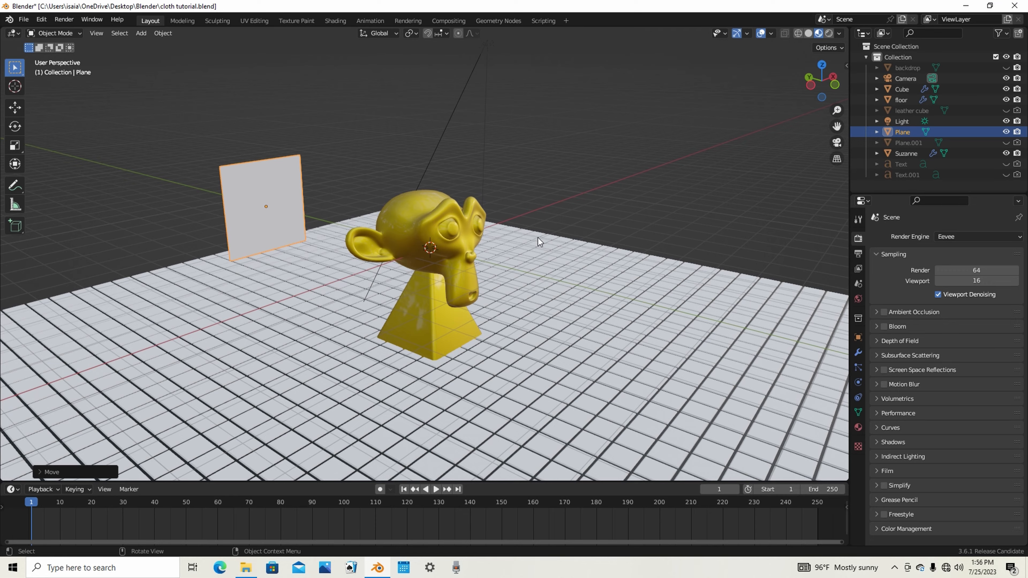
key(s)
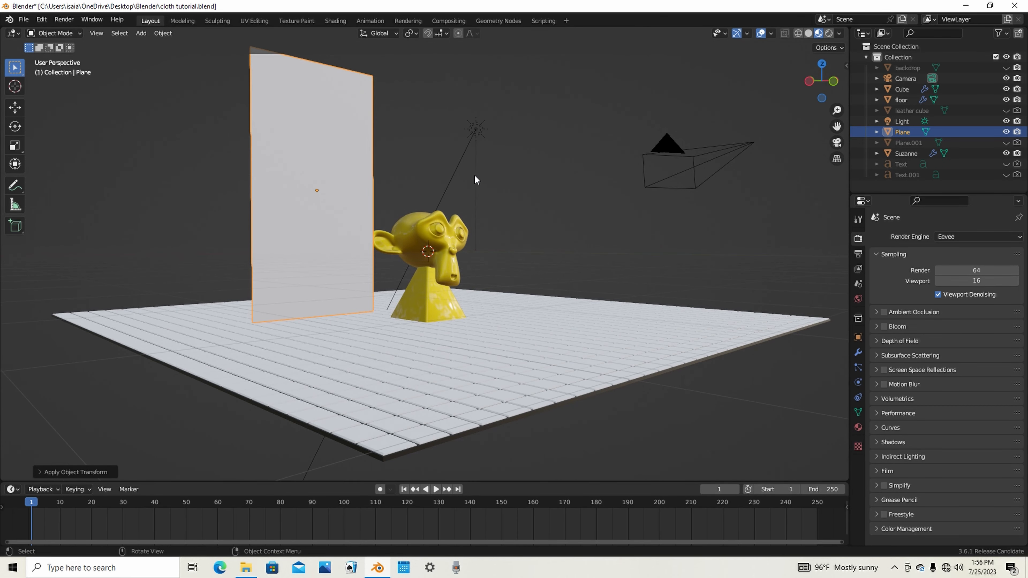
key(Tab)
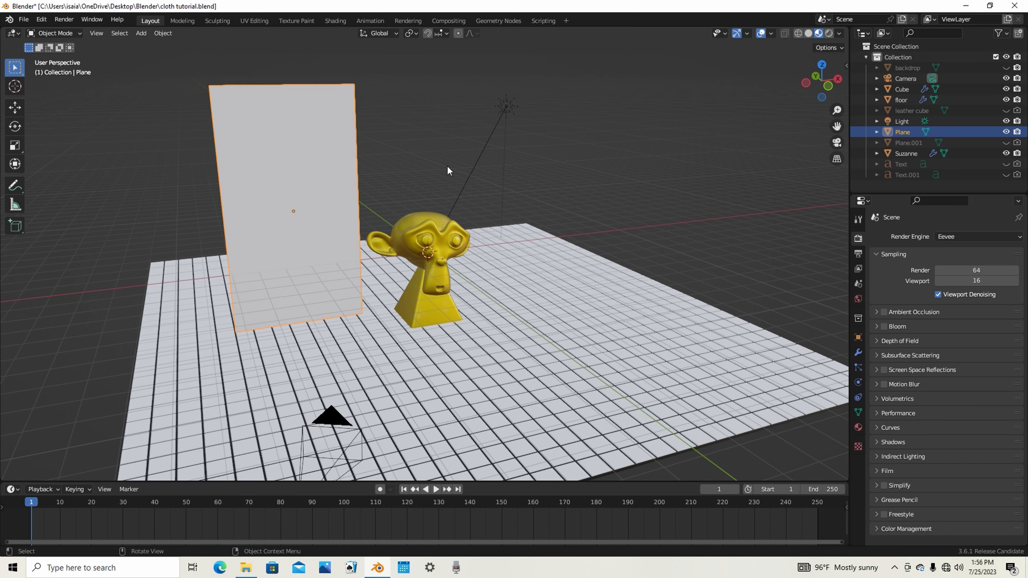
Give the curtain plane cloth physics and assign it the red silk material
click(857, 413)
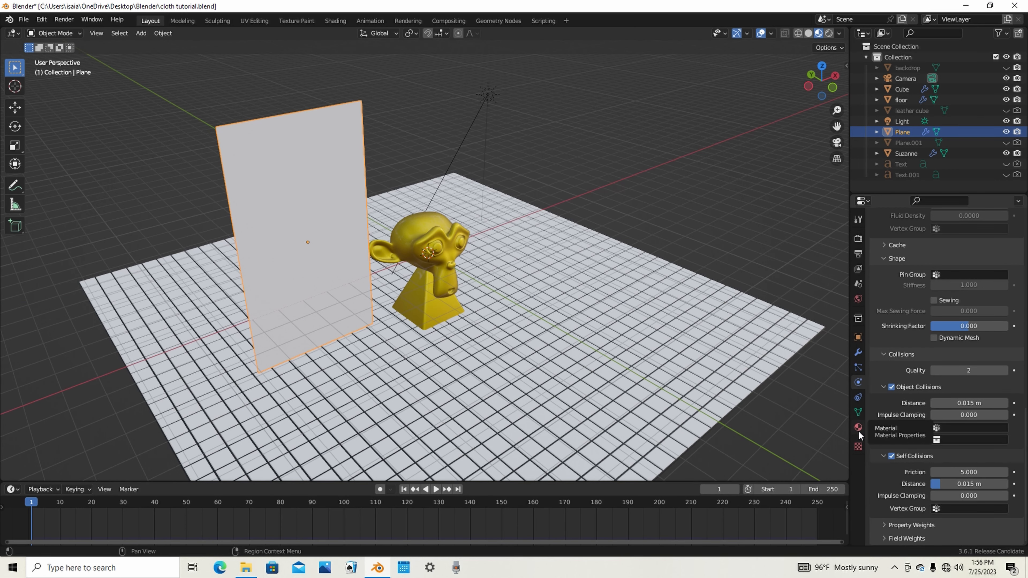
click(857, 284)
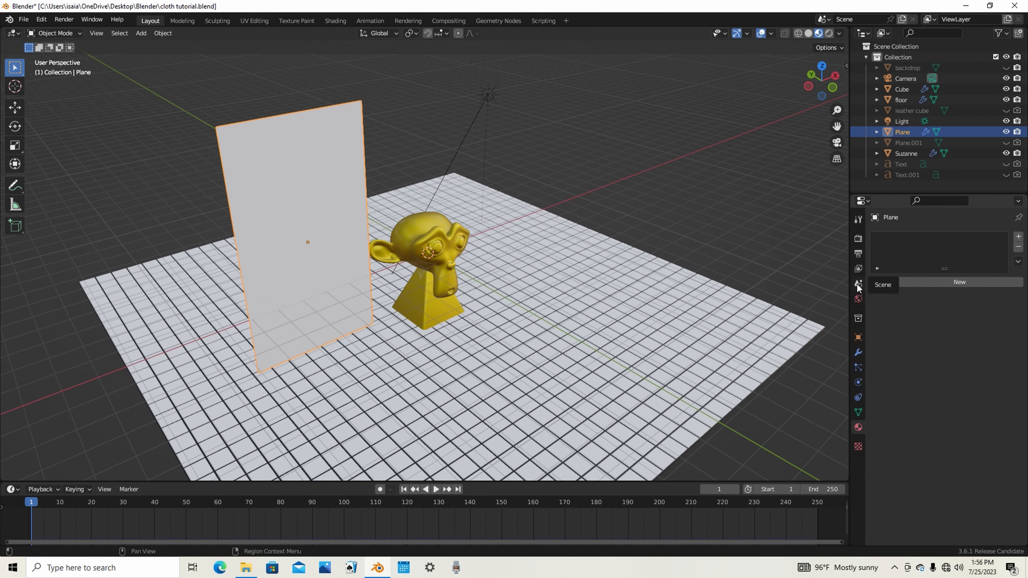
click(857, 284)
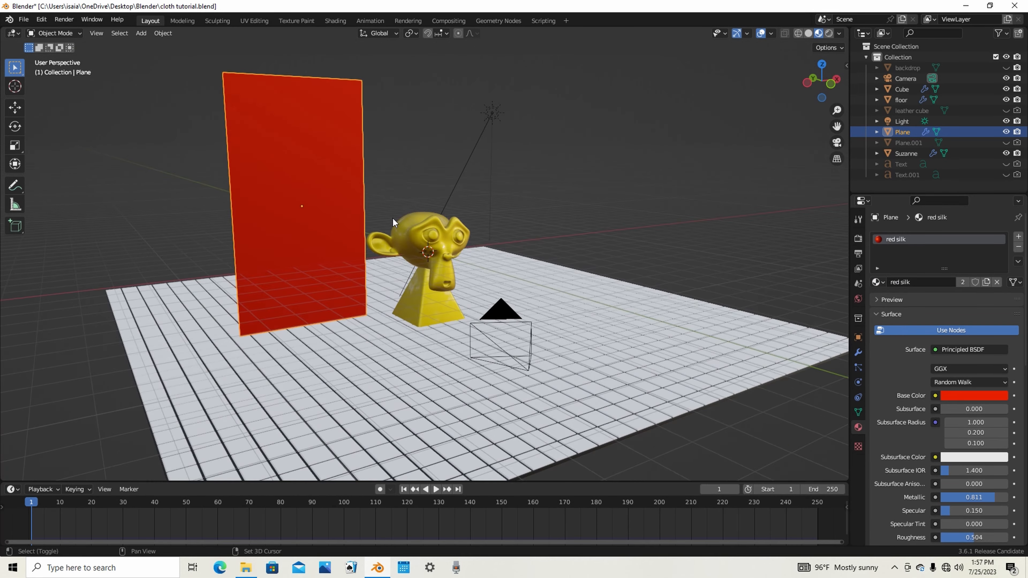
Play the simulation to watch the curtain fall, then rewind to the first frame
click(435, 489)
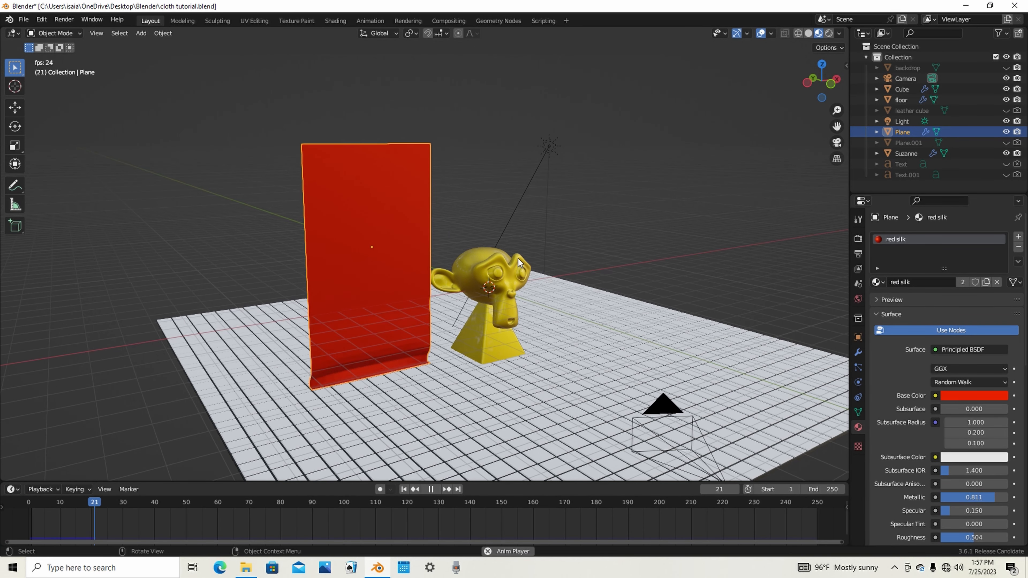
click(437, 489)
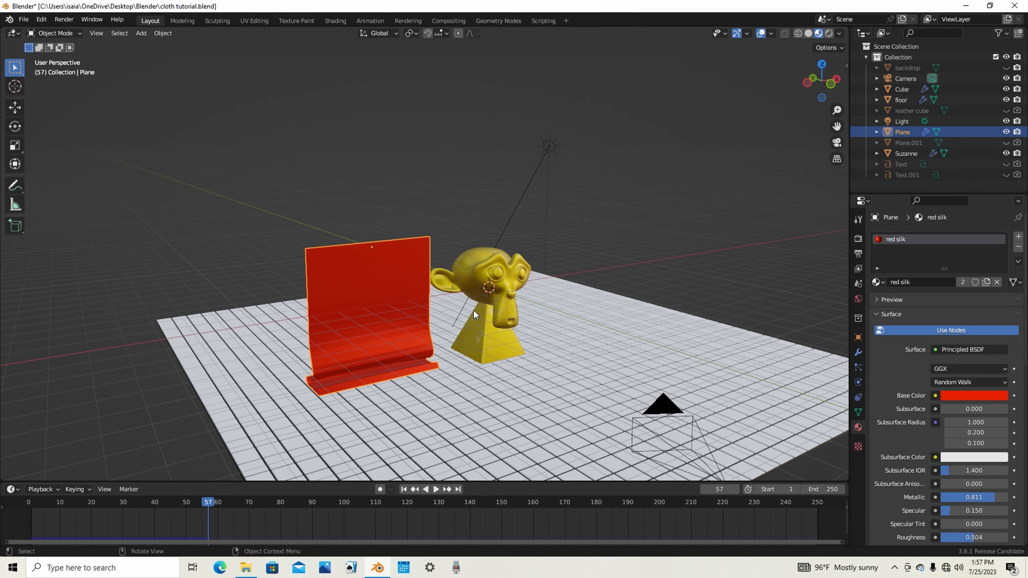
key(g)
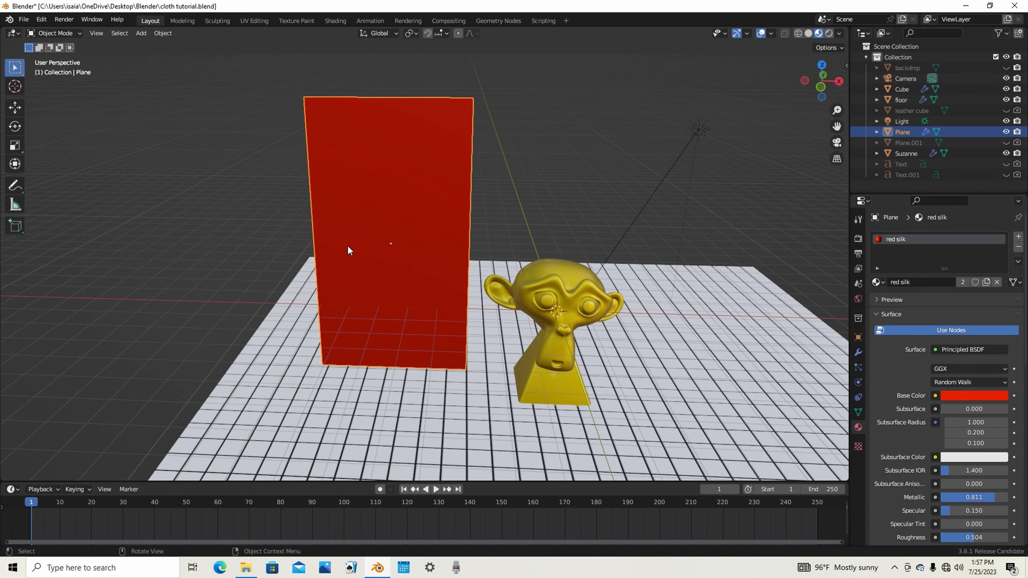
key(i)
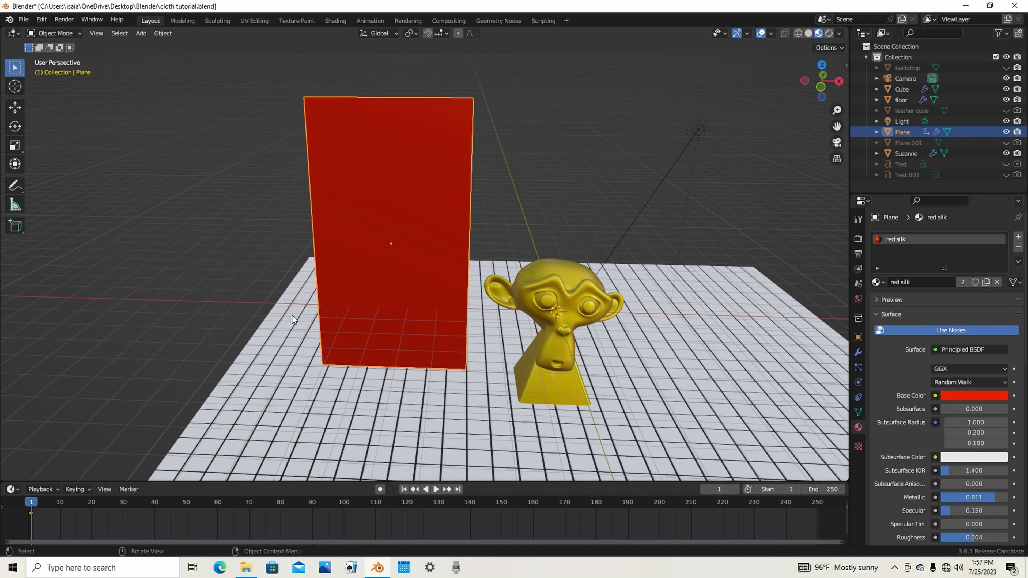
click(91, 502)
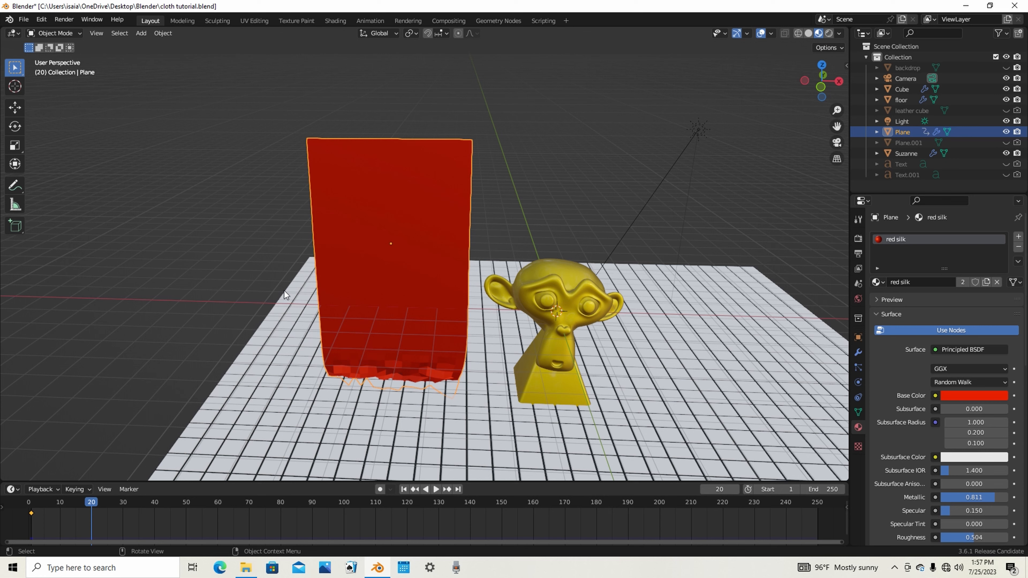
mouse_move(302, 265)
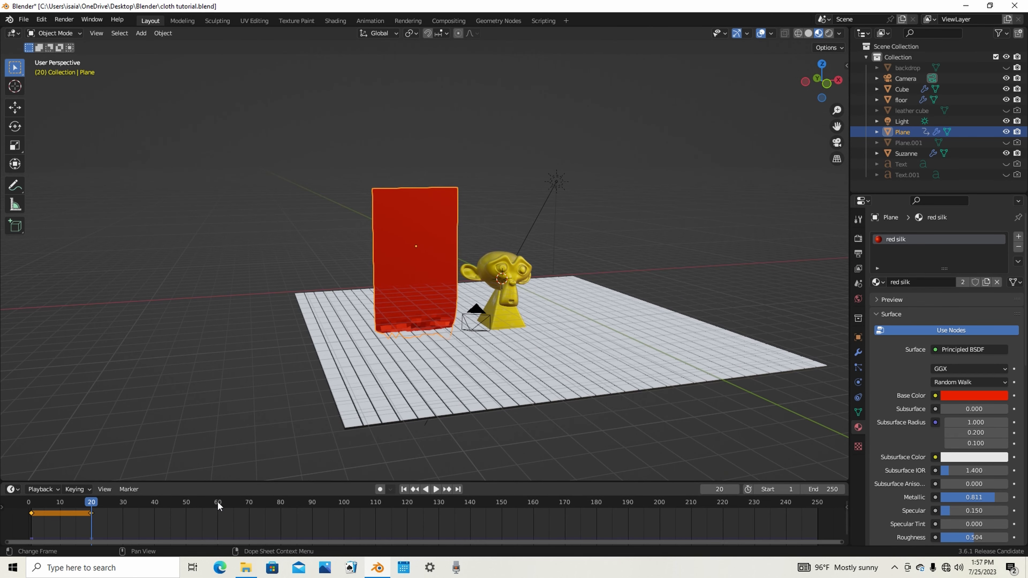
click(216, 502)
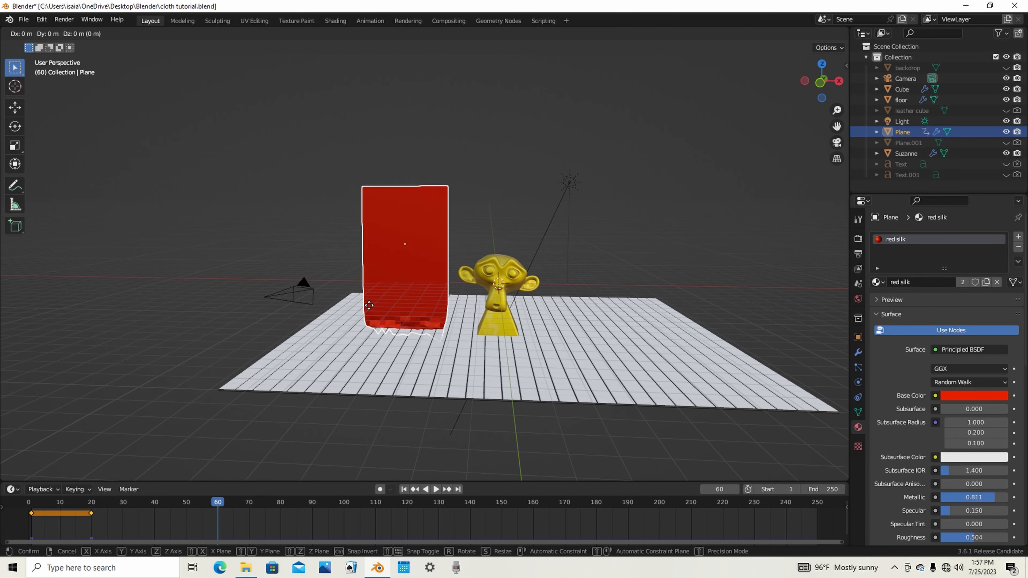
key(x)
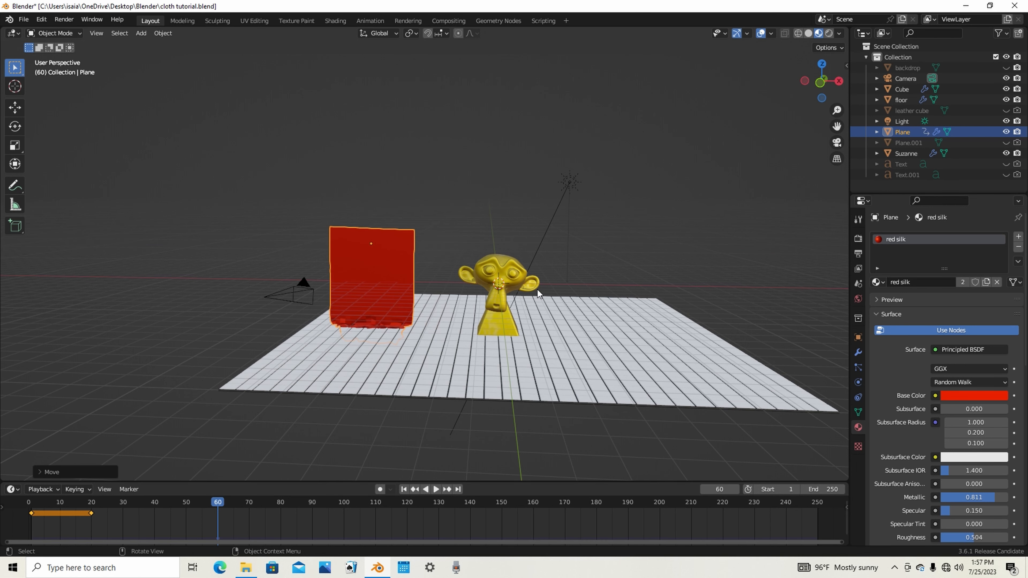
key(s)
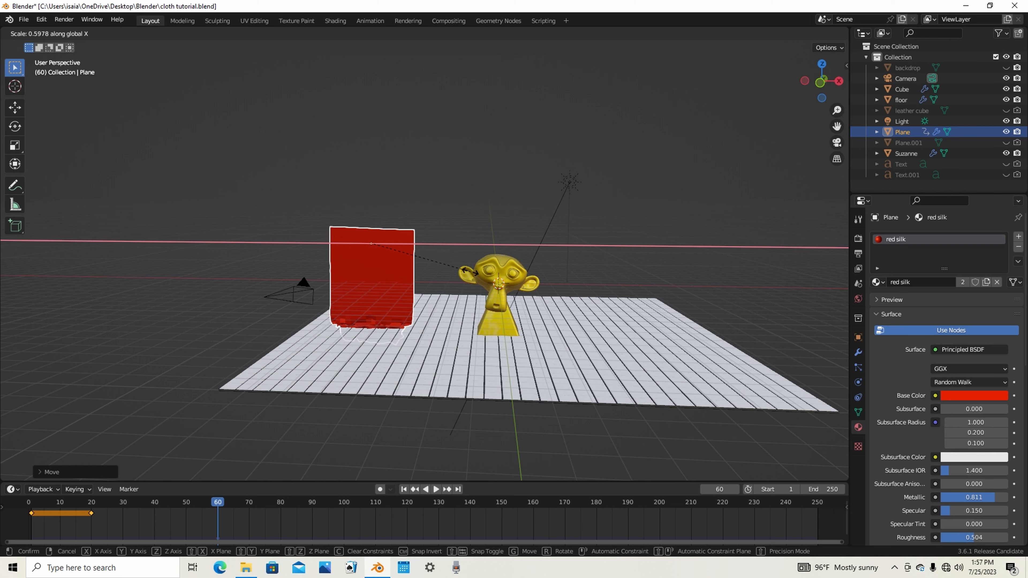
click(465, 274)
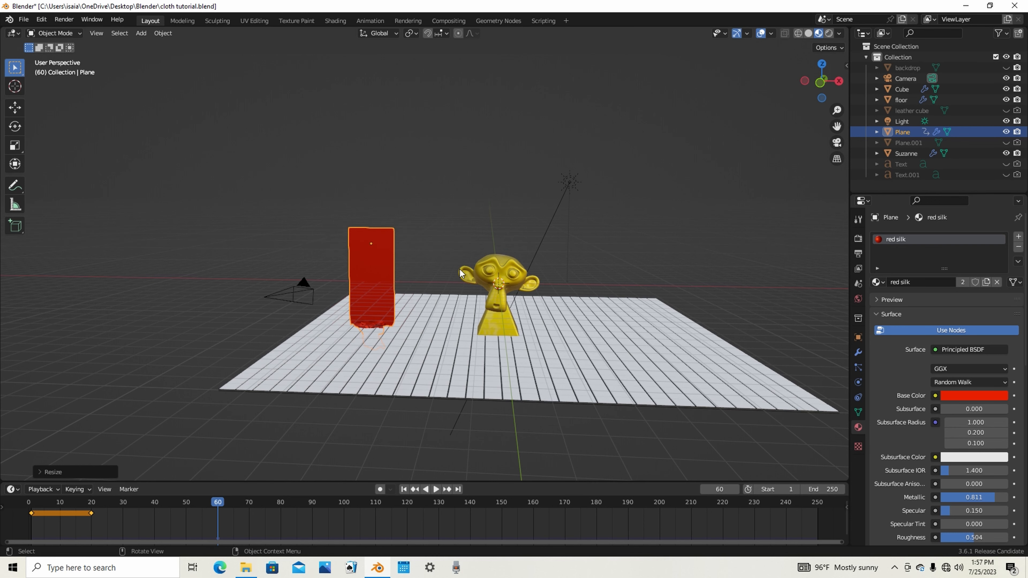
mouse_move(570, 224)
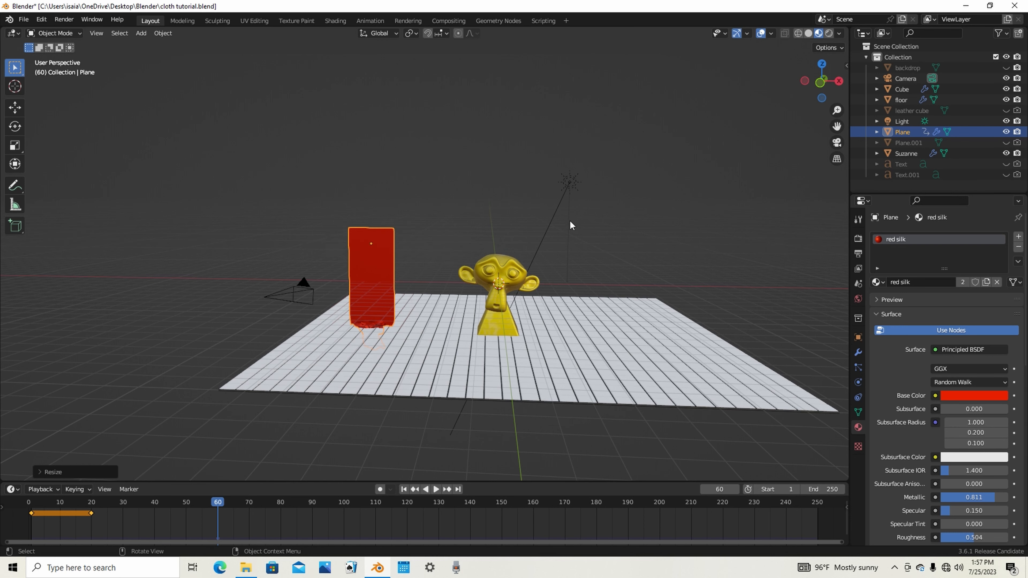
key(i)
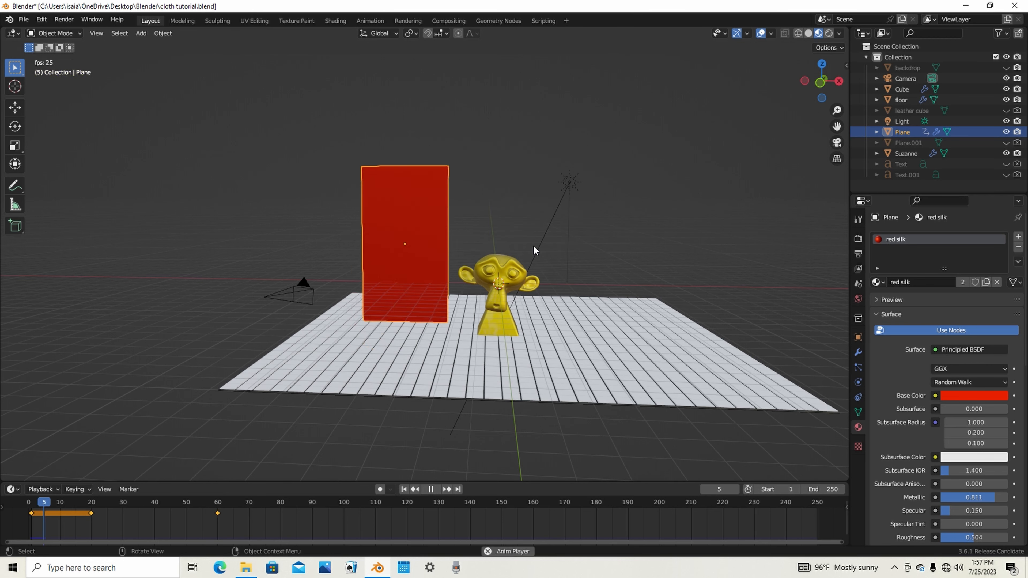
click(430, 488)
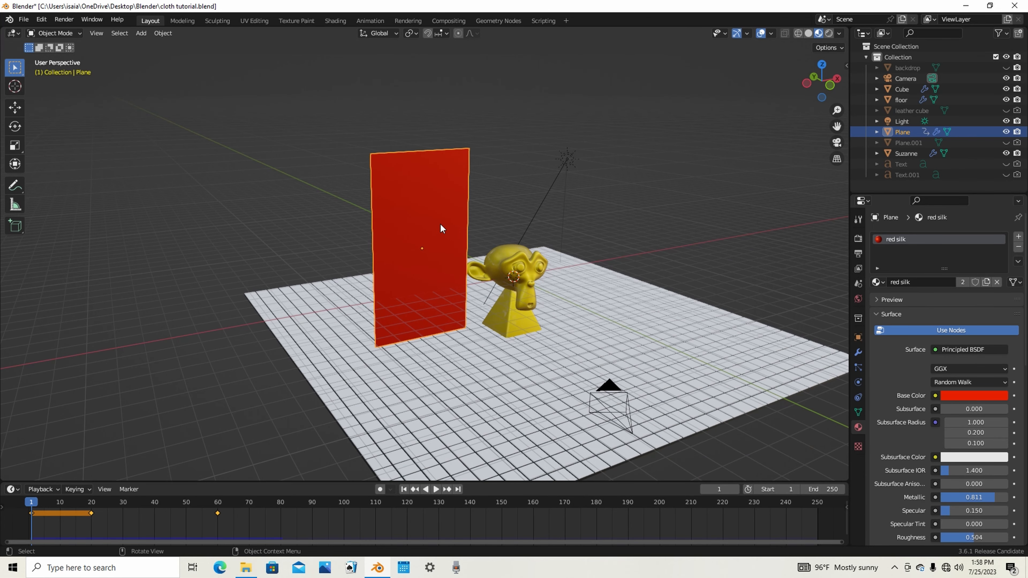
Select the curtain's top vertices in Edit Mode and add a new vertex group named Group
key(Tab)
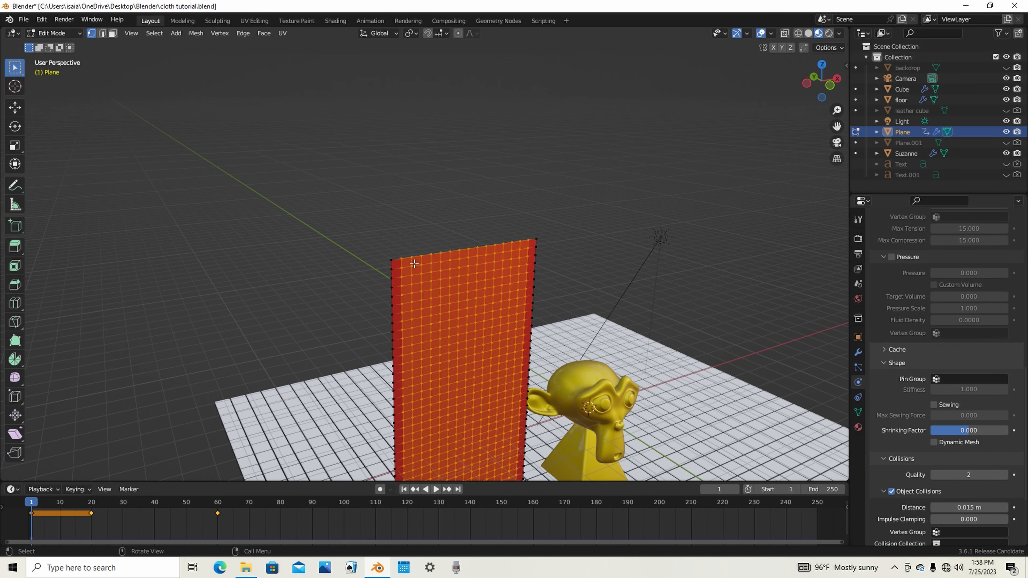
mouse_move(535, 237)
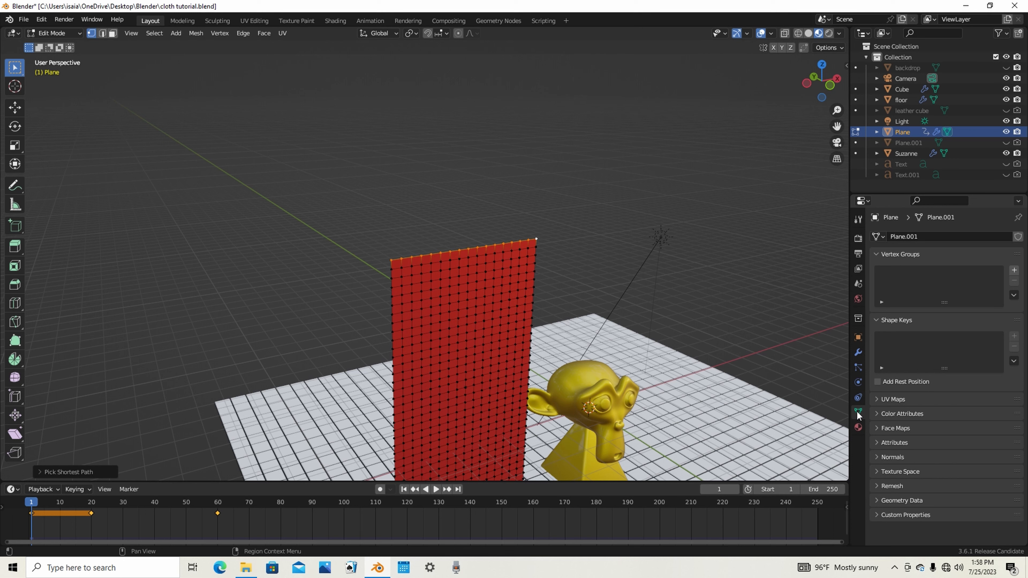
mouse_move(1013, 271)
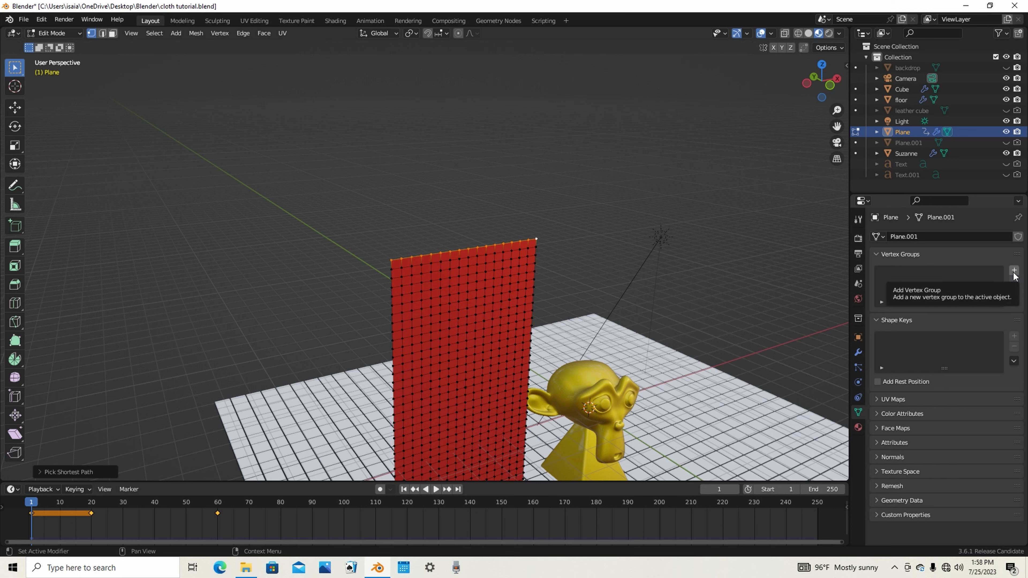
click(1012, 269)
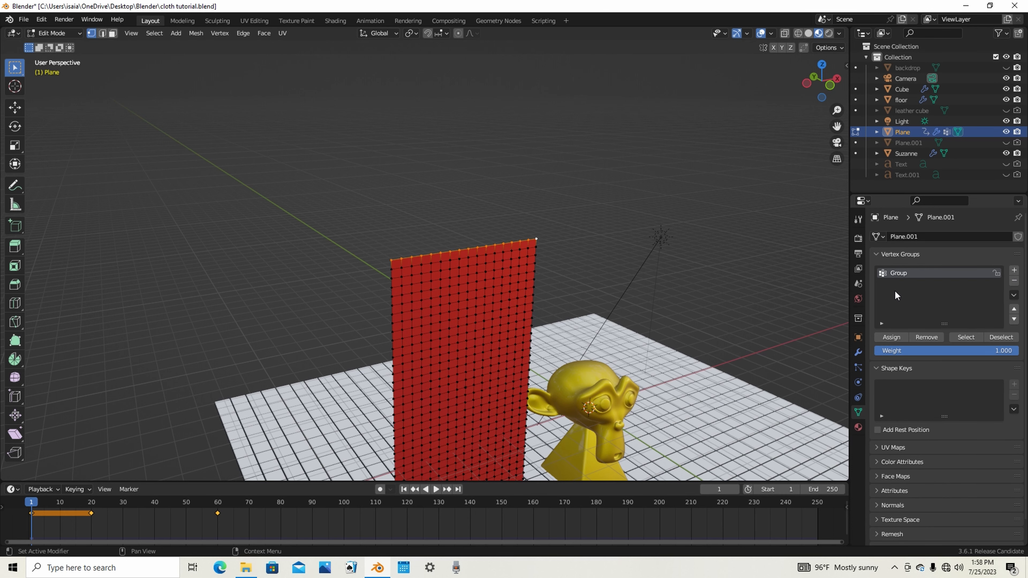
mouse_move(910, 274)
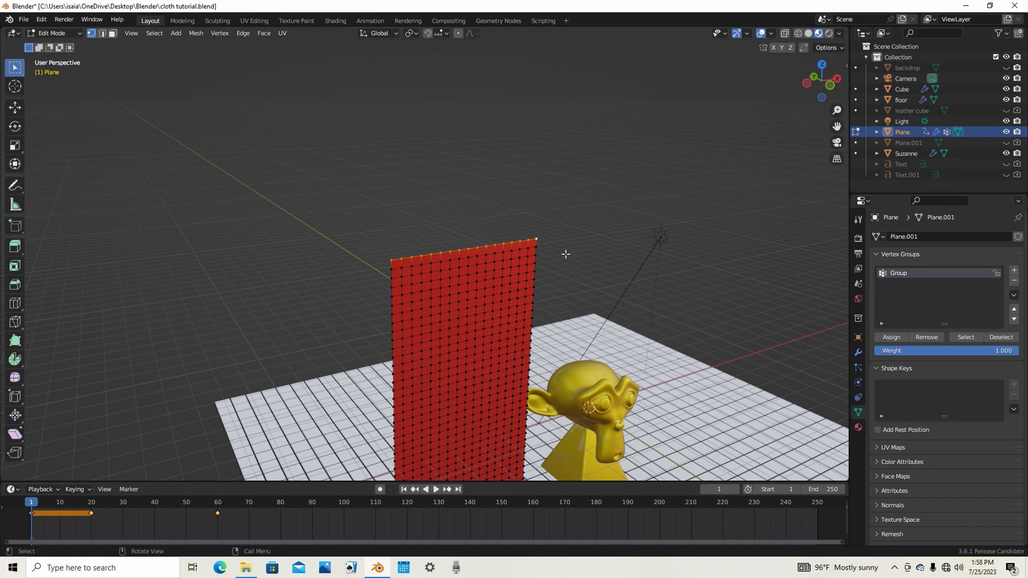
mouse_move(578, 221)
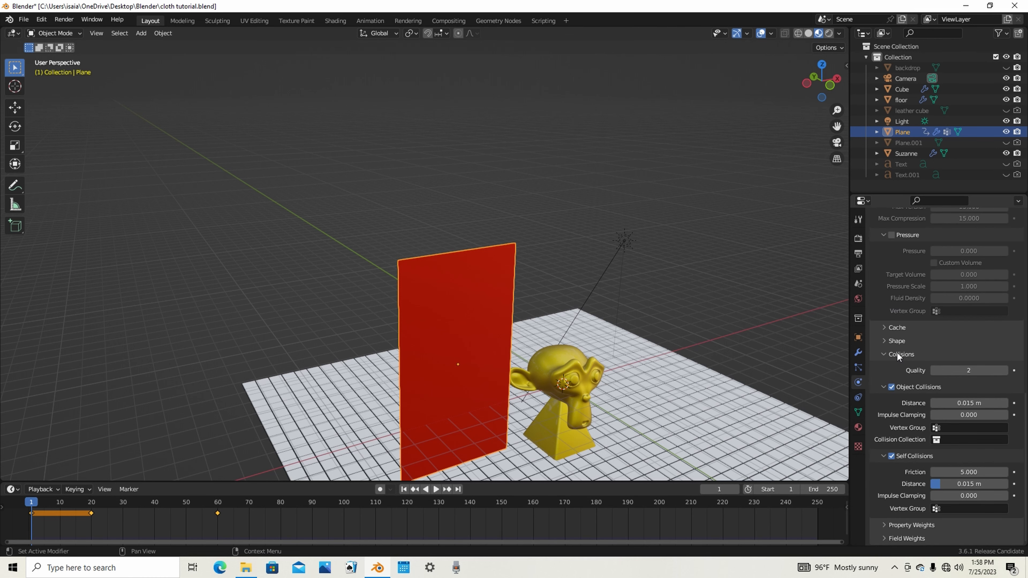
Set Group as the Pin Group under the curtain's Cloth Shape settings
scroll(up, 3)
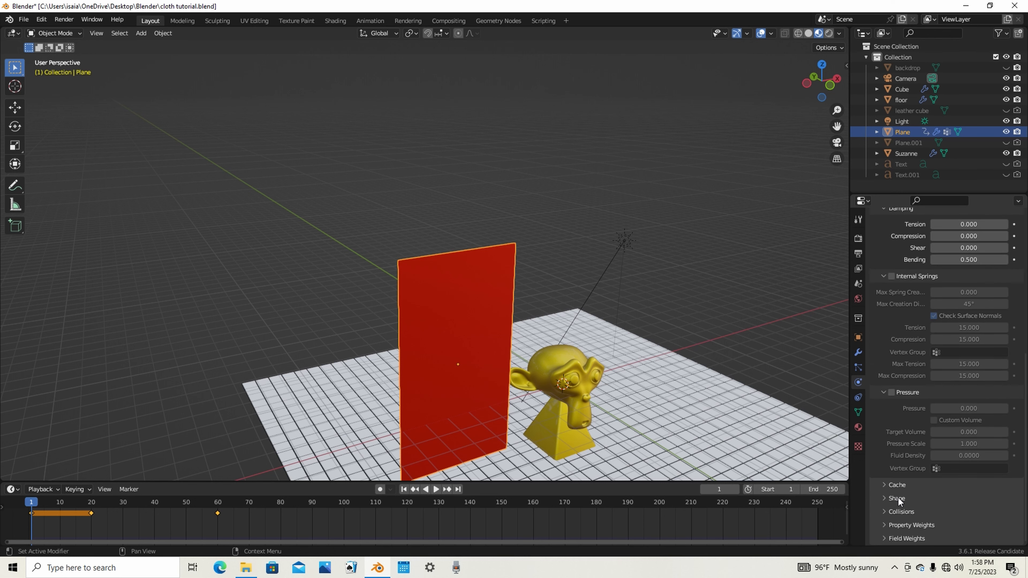
click(896, 498)
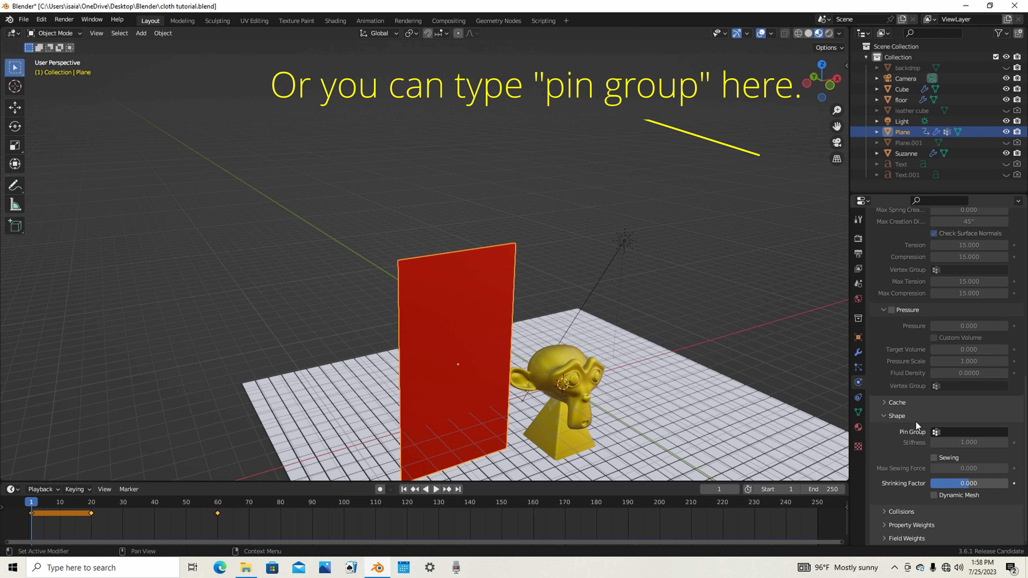
click(973, 432)
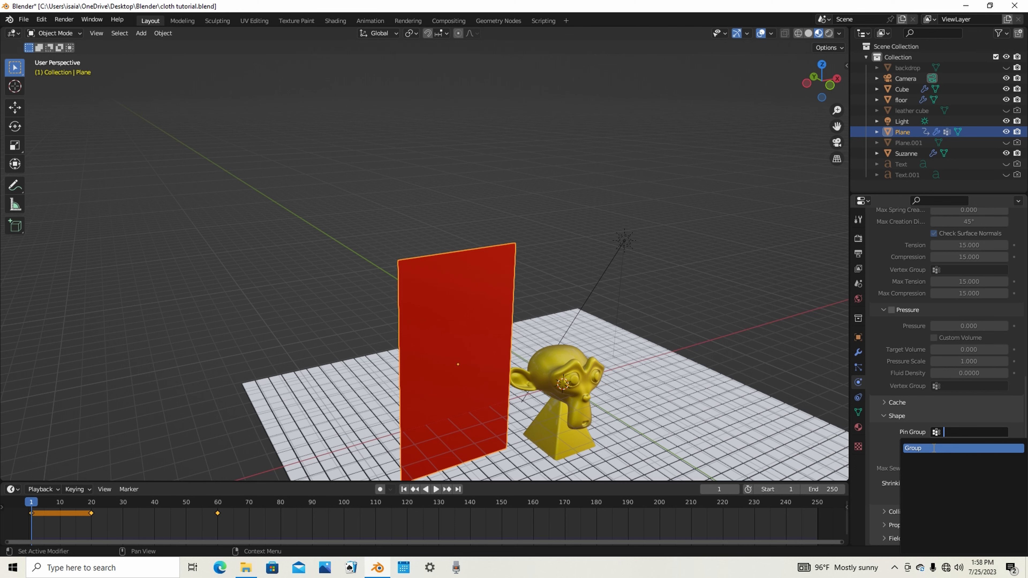
click(912, 448)
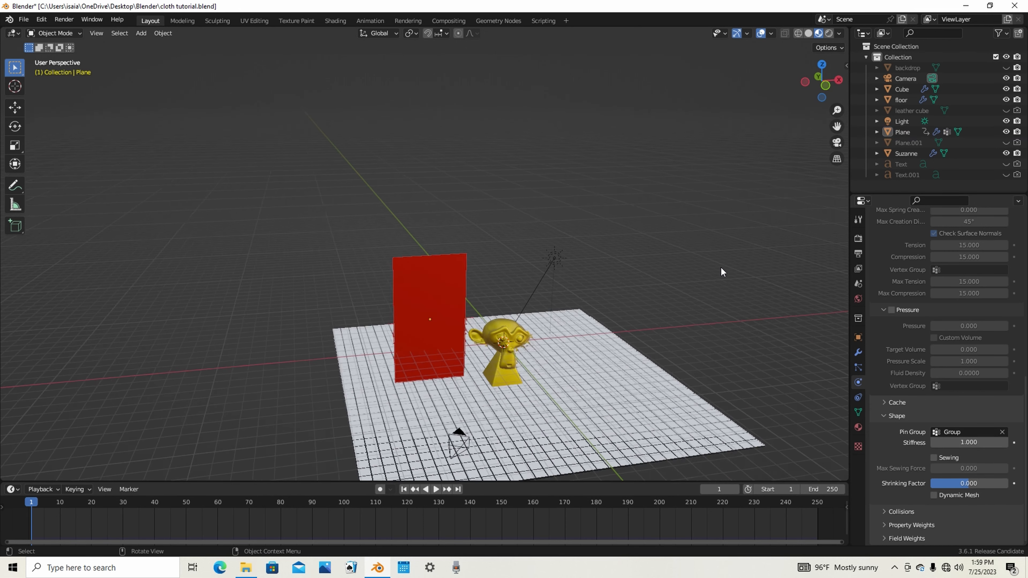
click(435, 489)
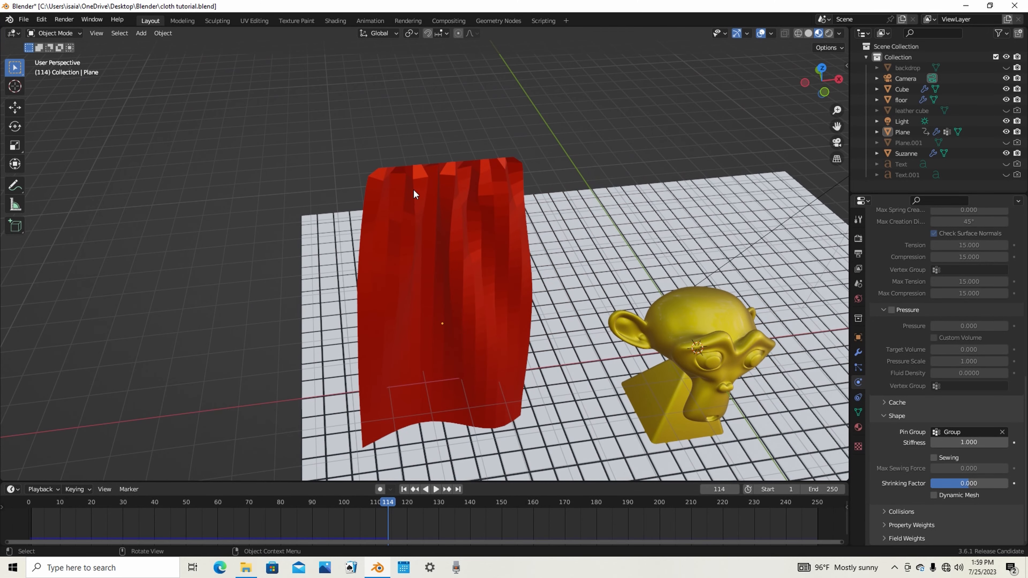
mouse_move(396, 234)
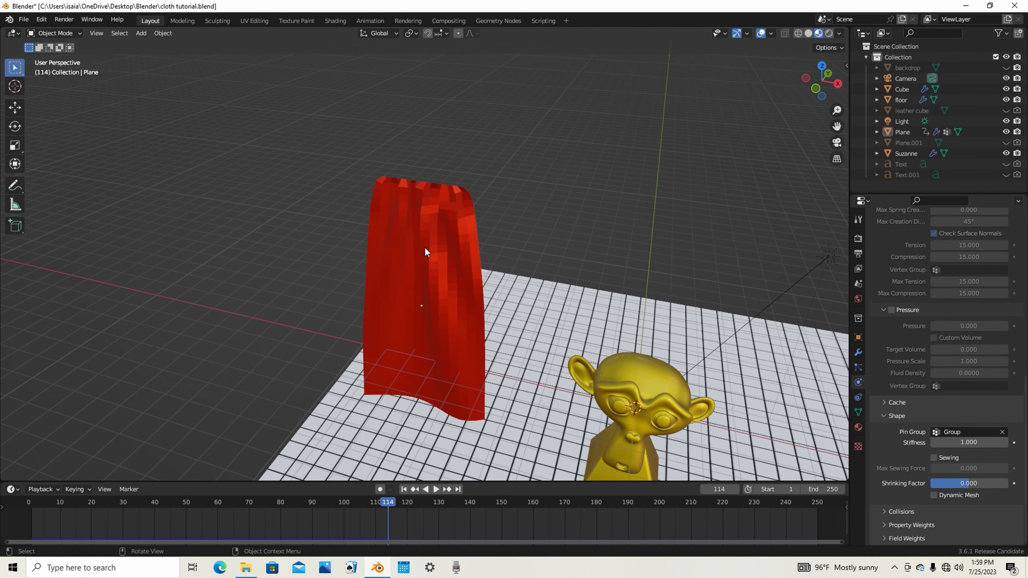
mouse_move(379, 181)
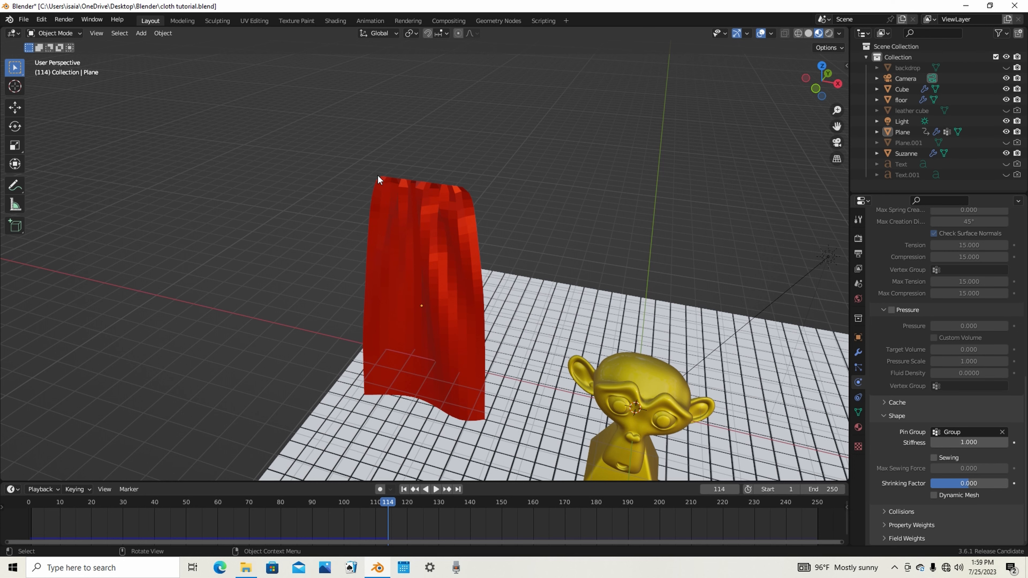
click(403, 489)
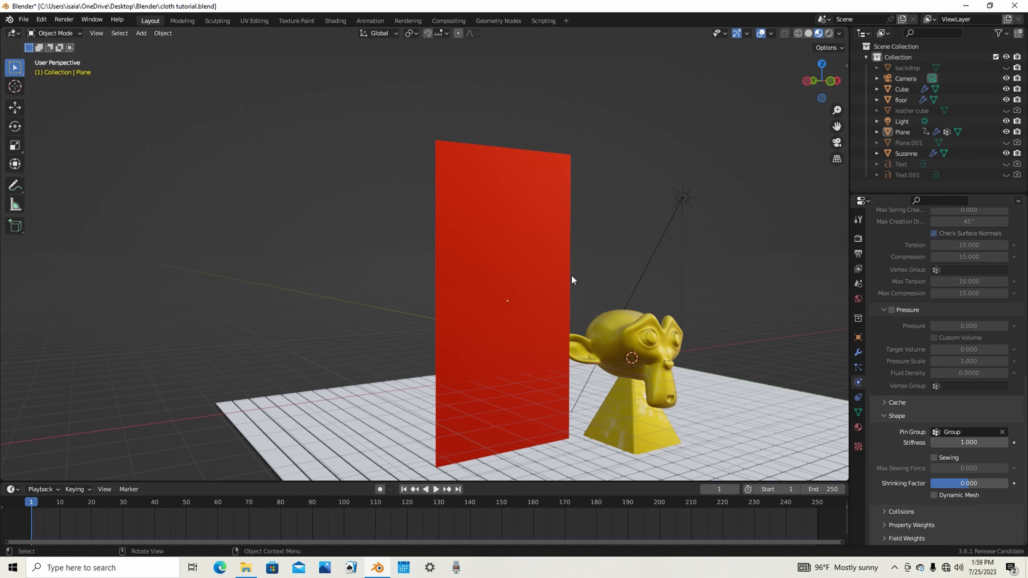